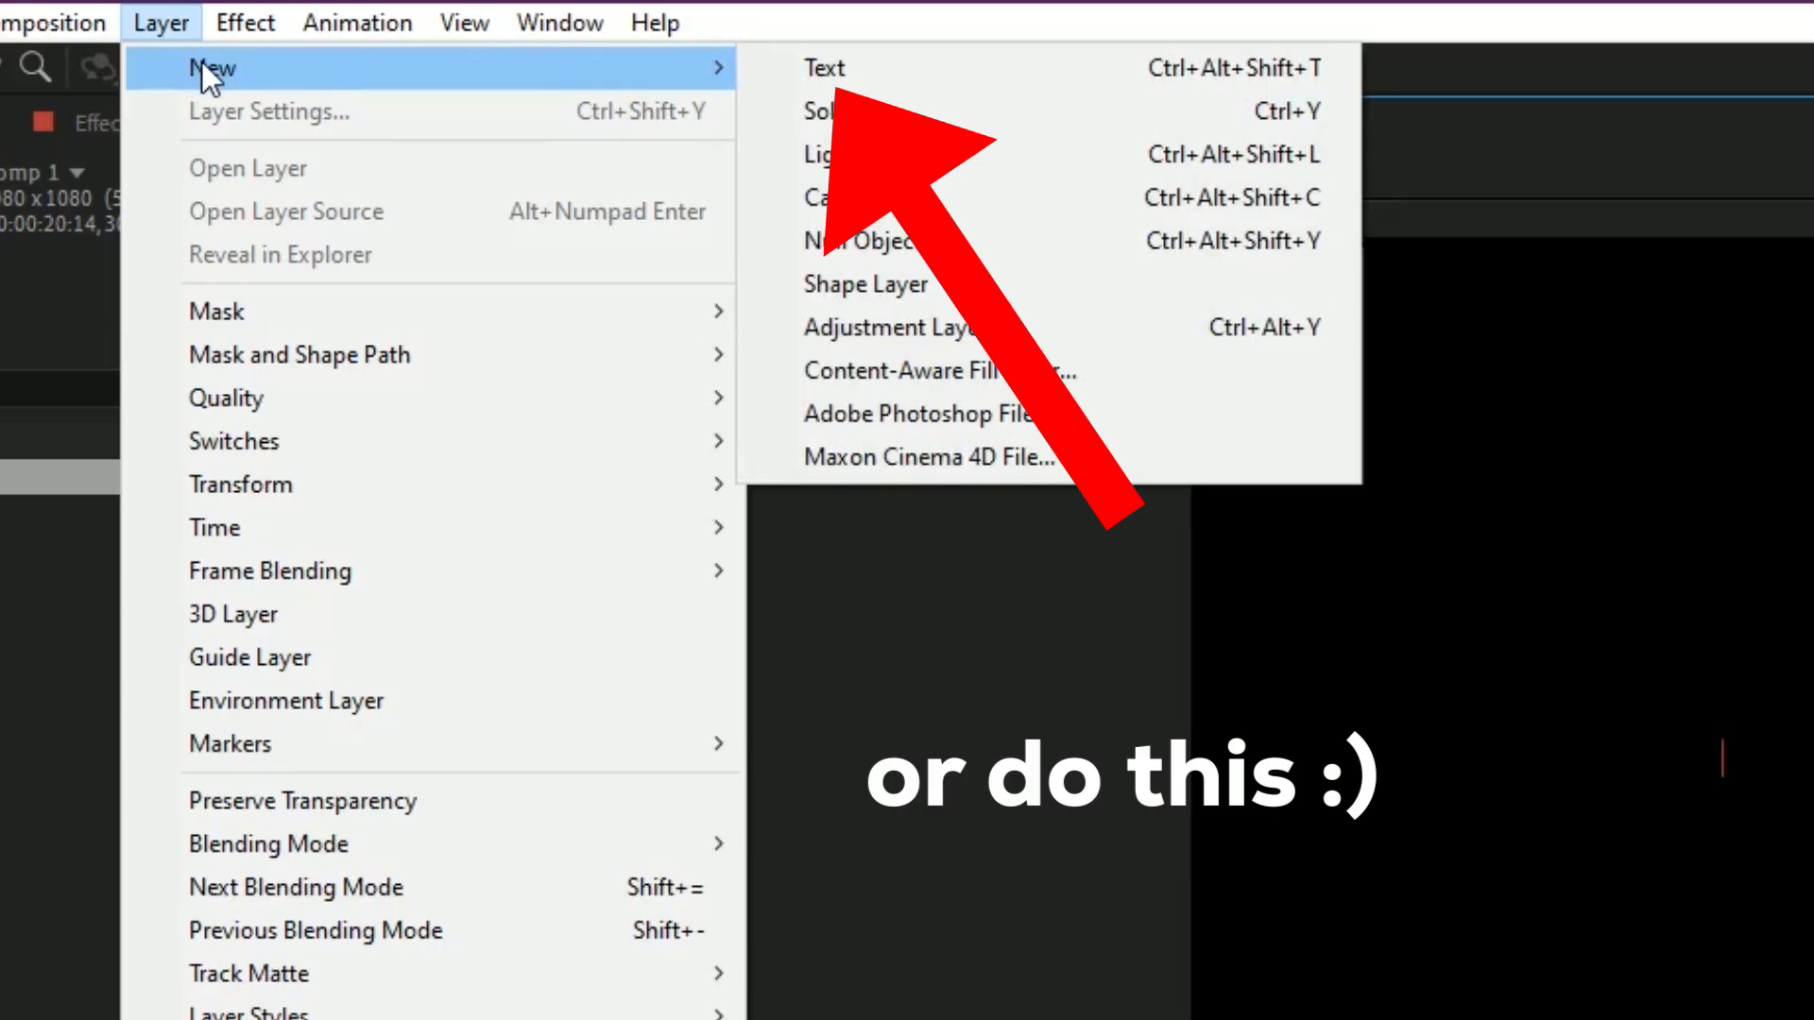
# - Create a red 'jellyfish' text layer in Fingerpop, scaled to 254% at frame centre
pyautogui.click(824, 67)
pyautogui.write('JELLYFISH')
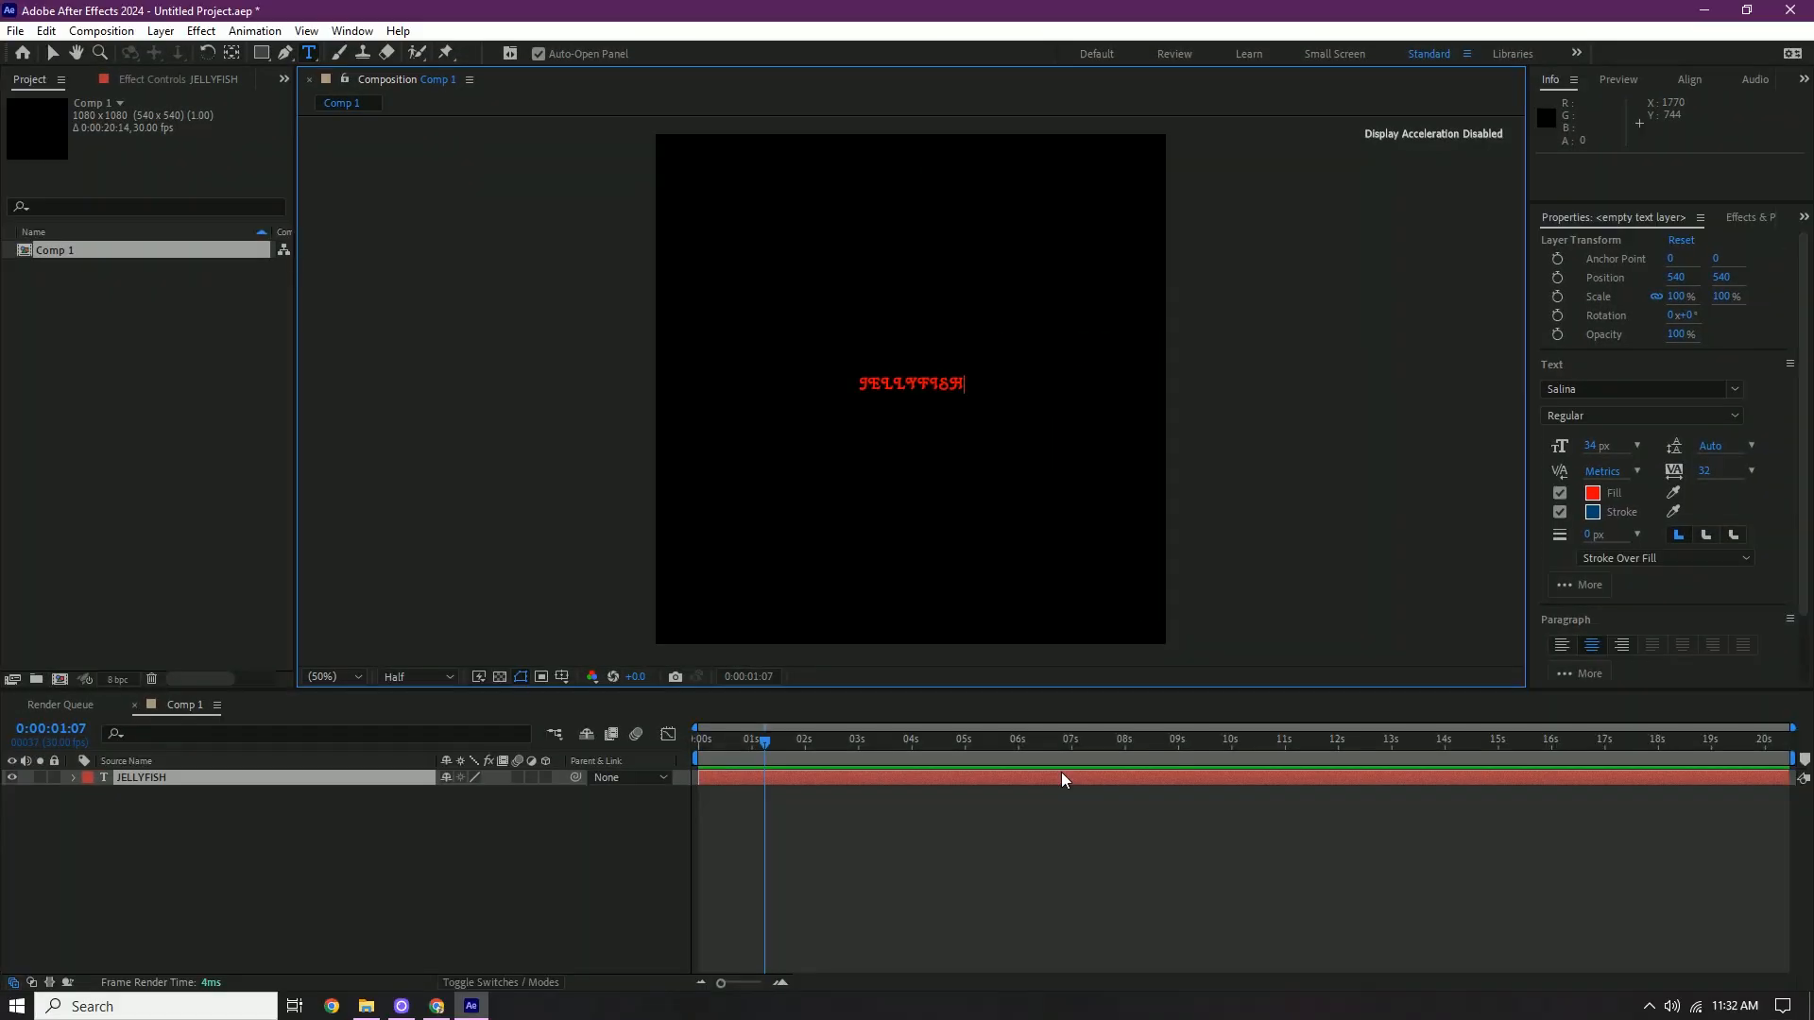
pyautogui.moveTo(1076, 787)
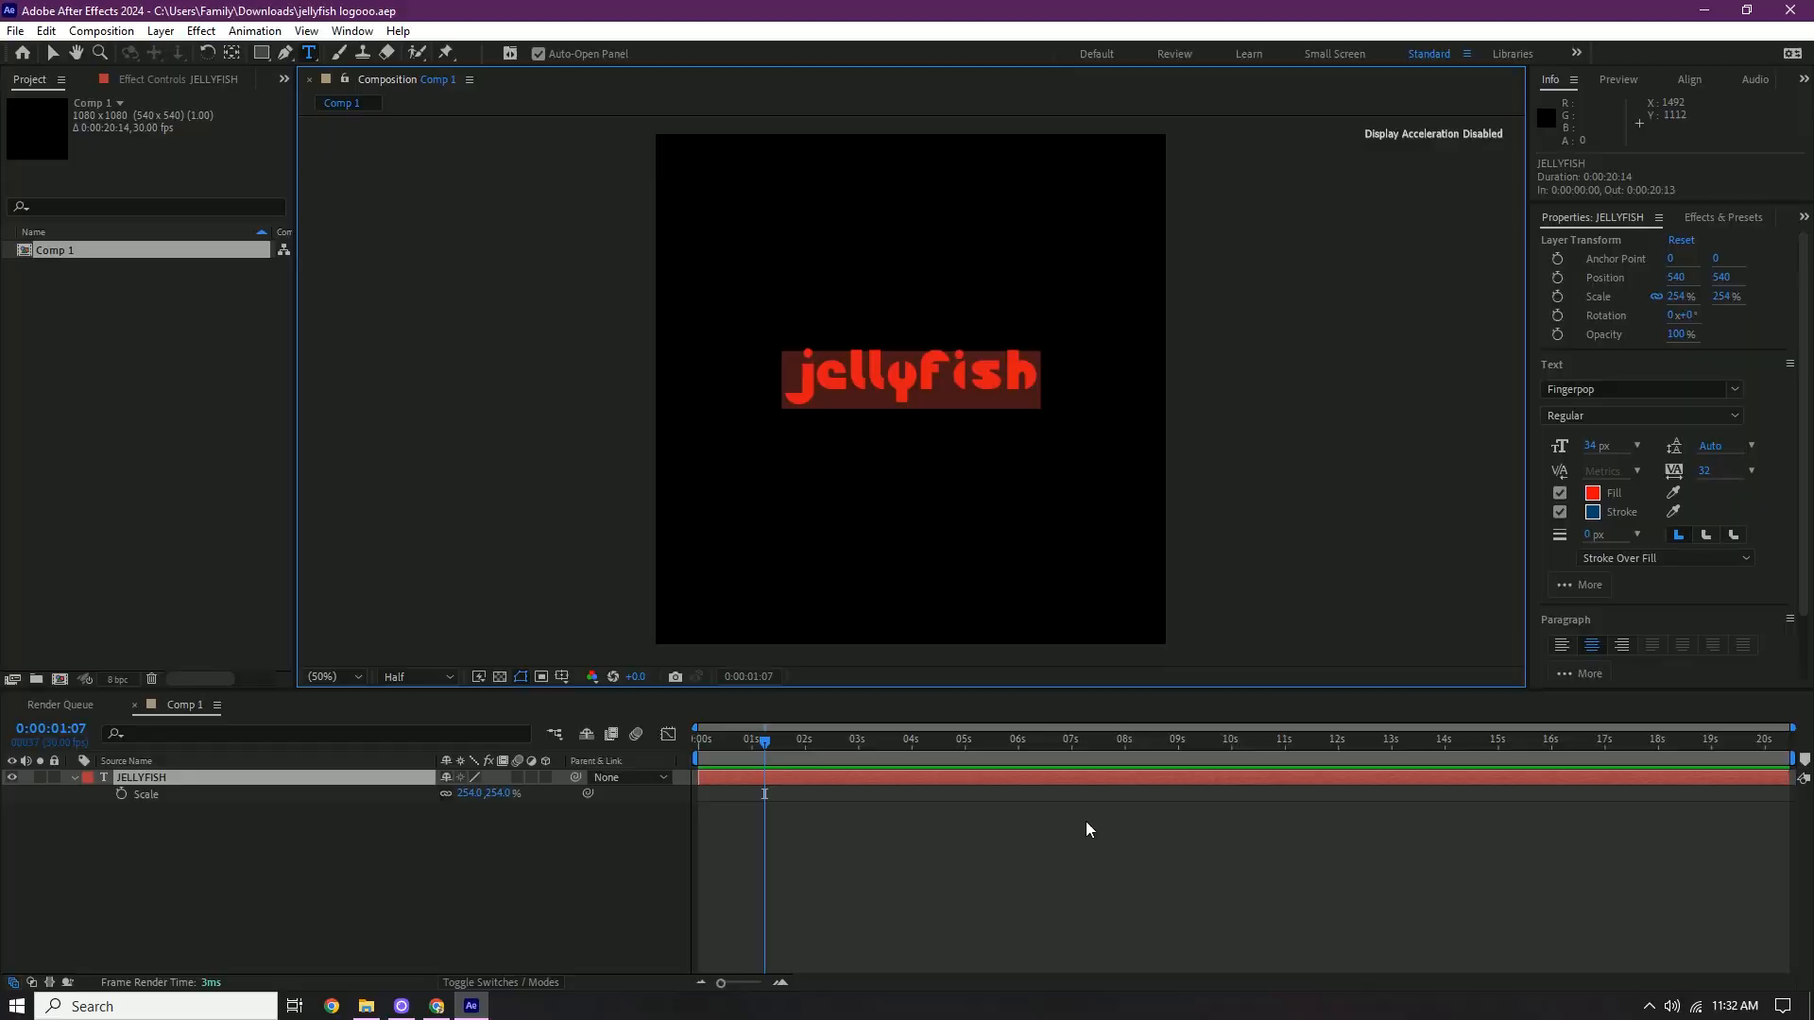
# - Change the jellyfish text fill colour to white
pyautogui.click(1592, 493)
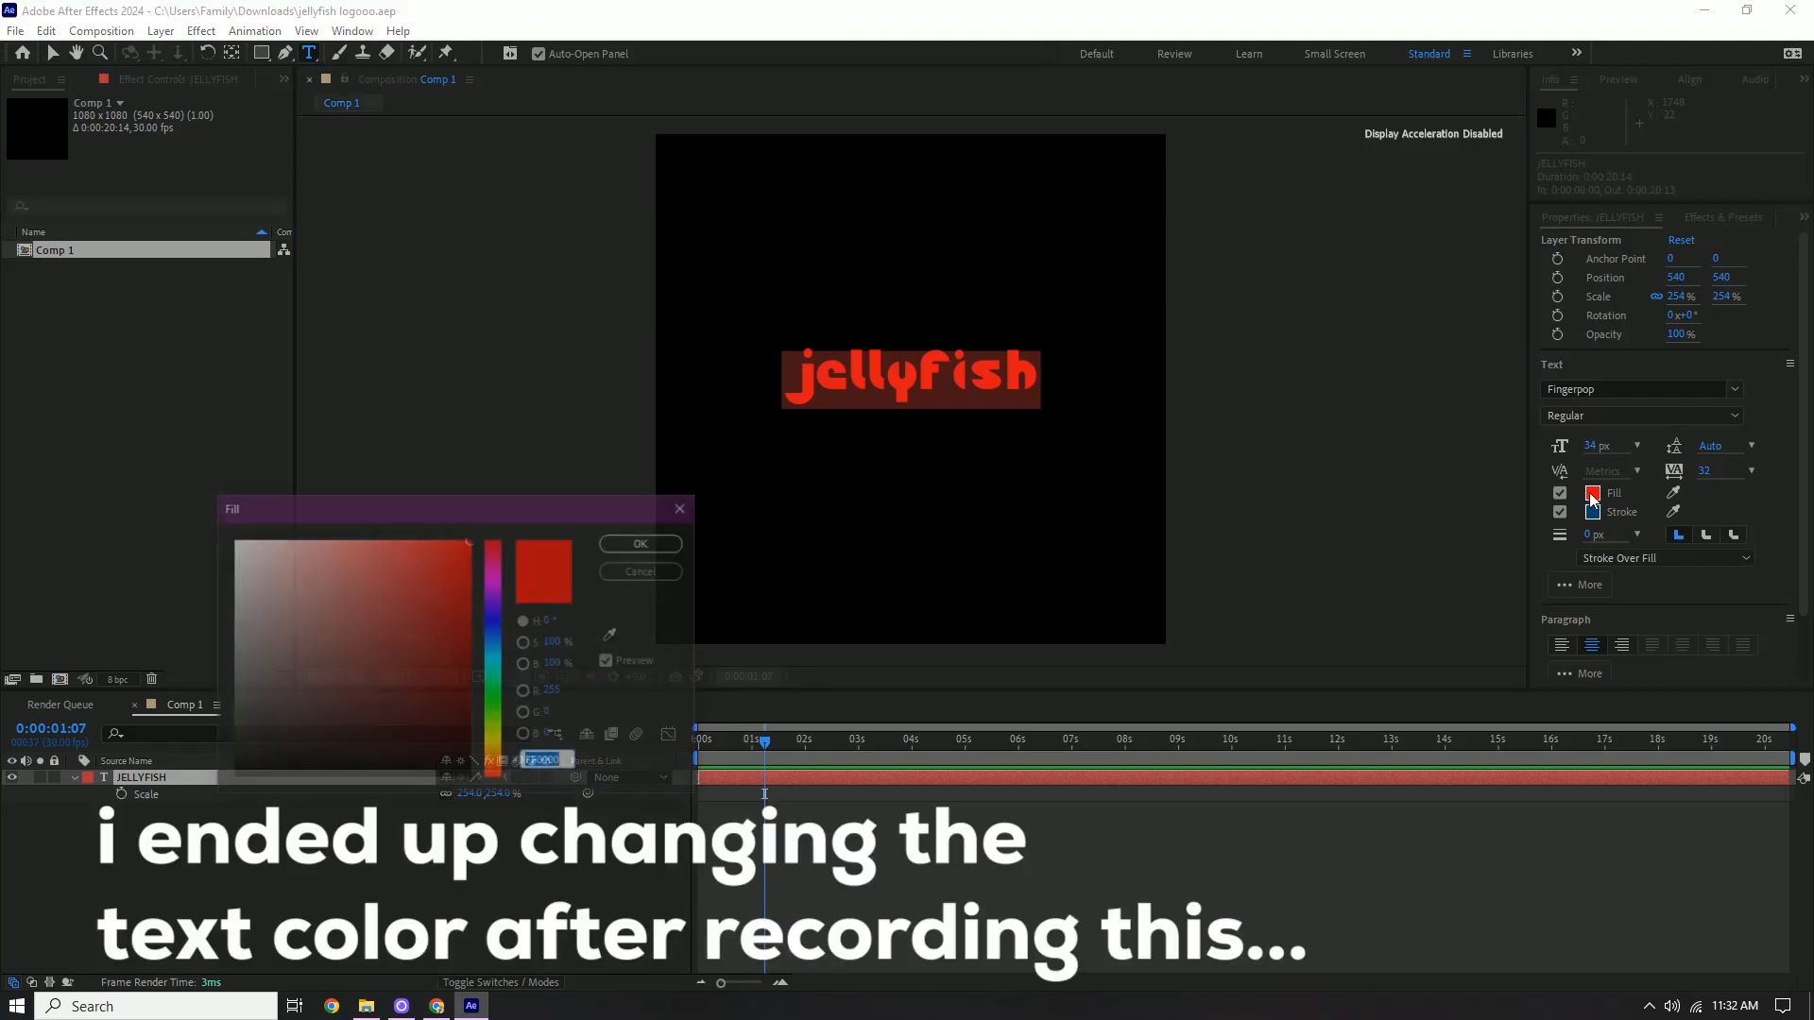
pyautogui.click(640, 544)
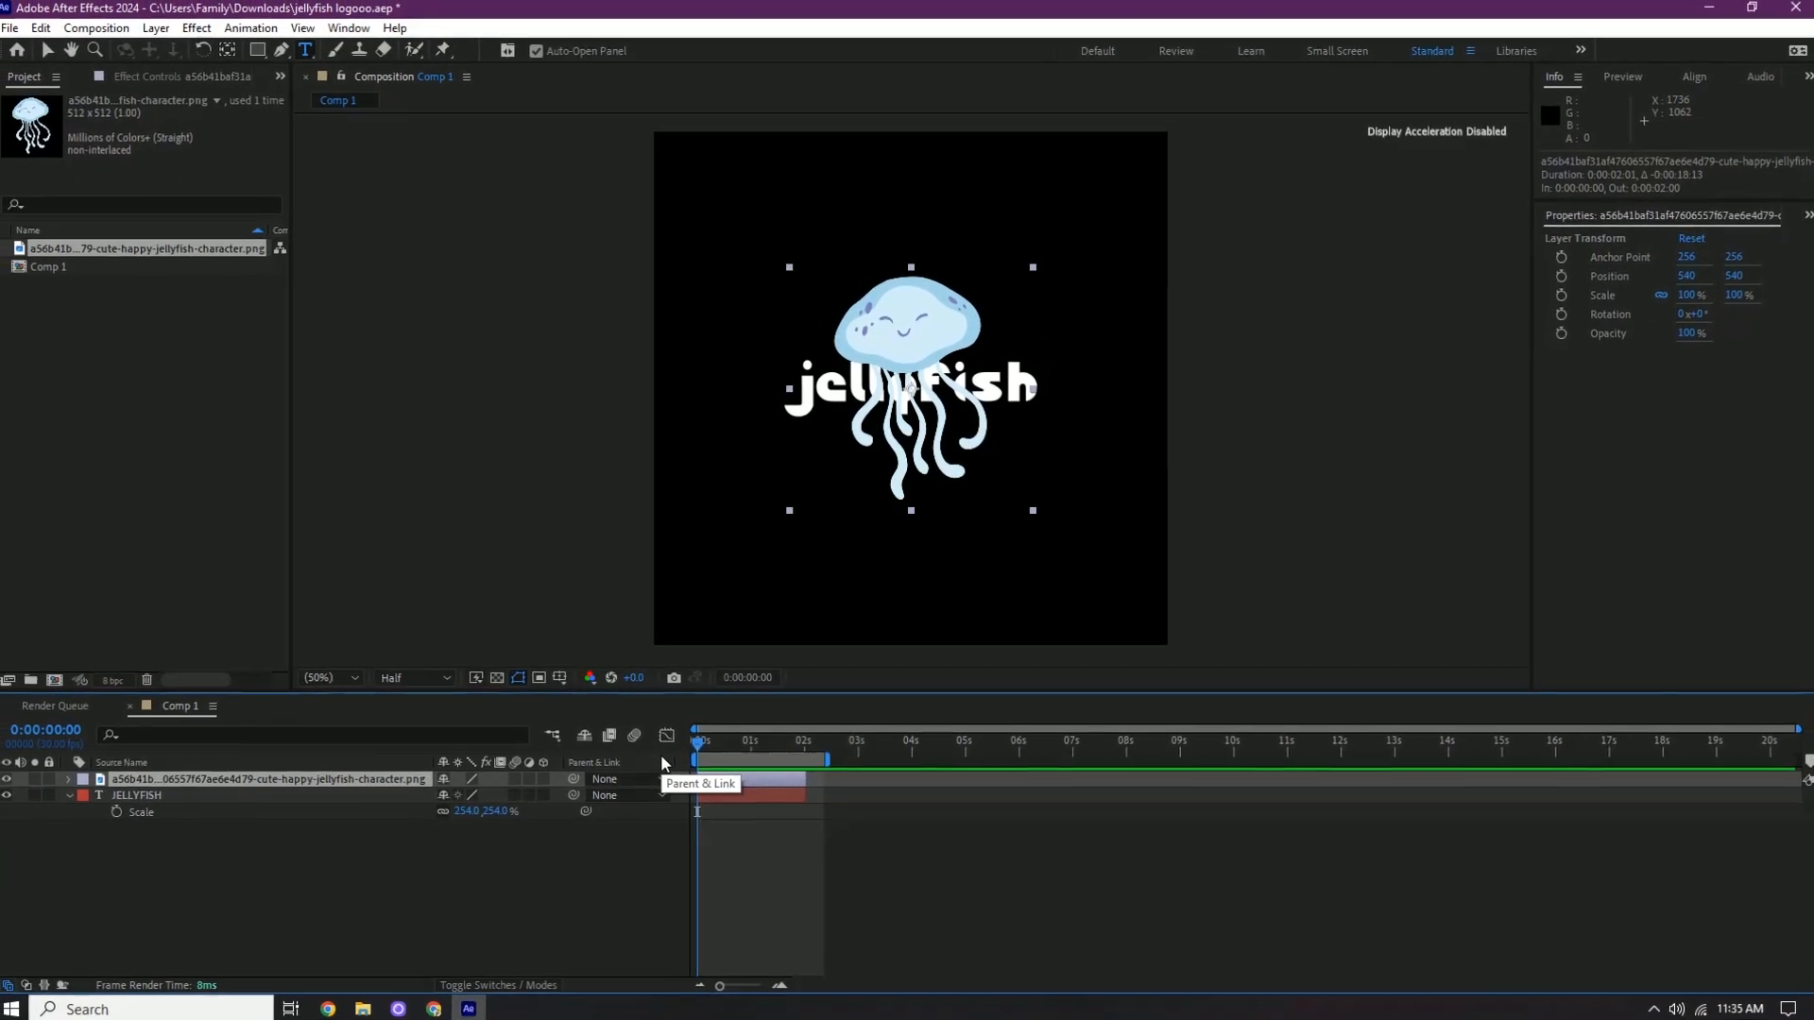
# - Type extra 'jellyfish' words after the existing text in the text layer
pyautogui.click(141, 793)
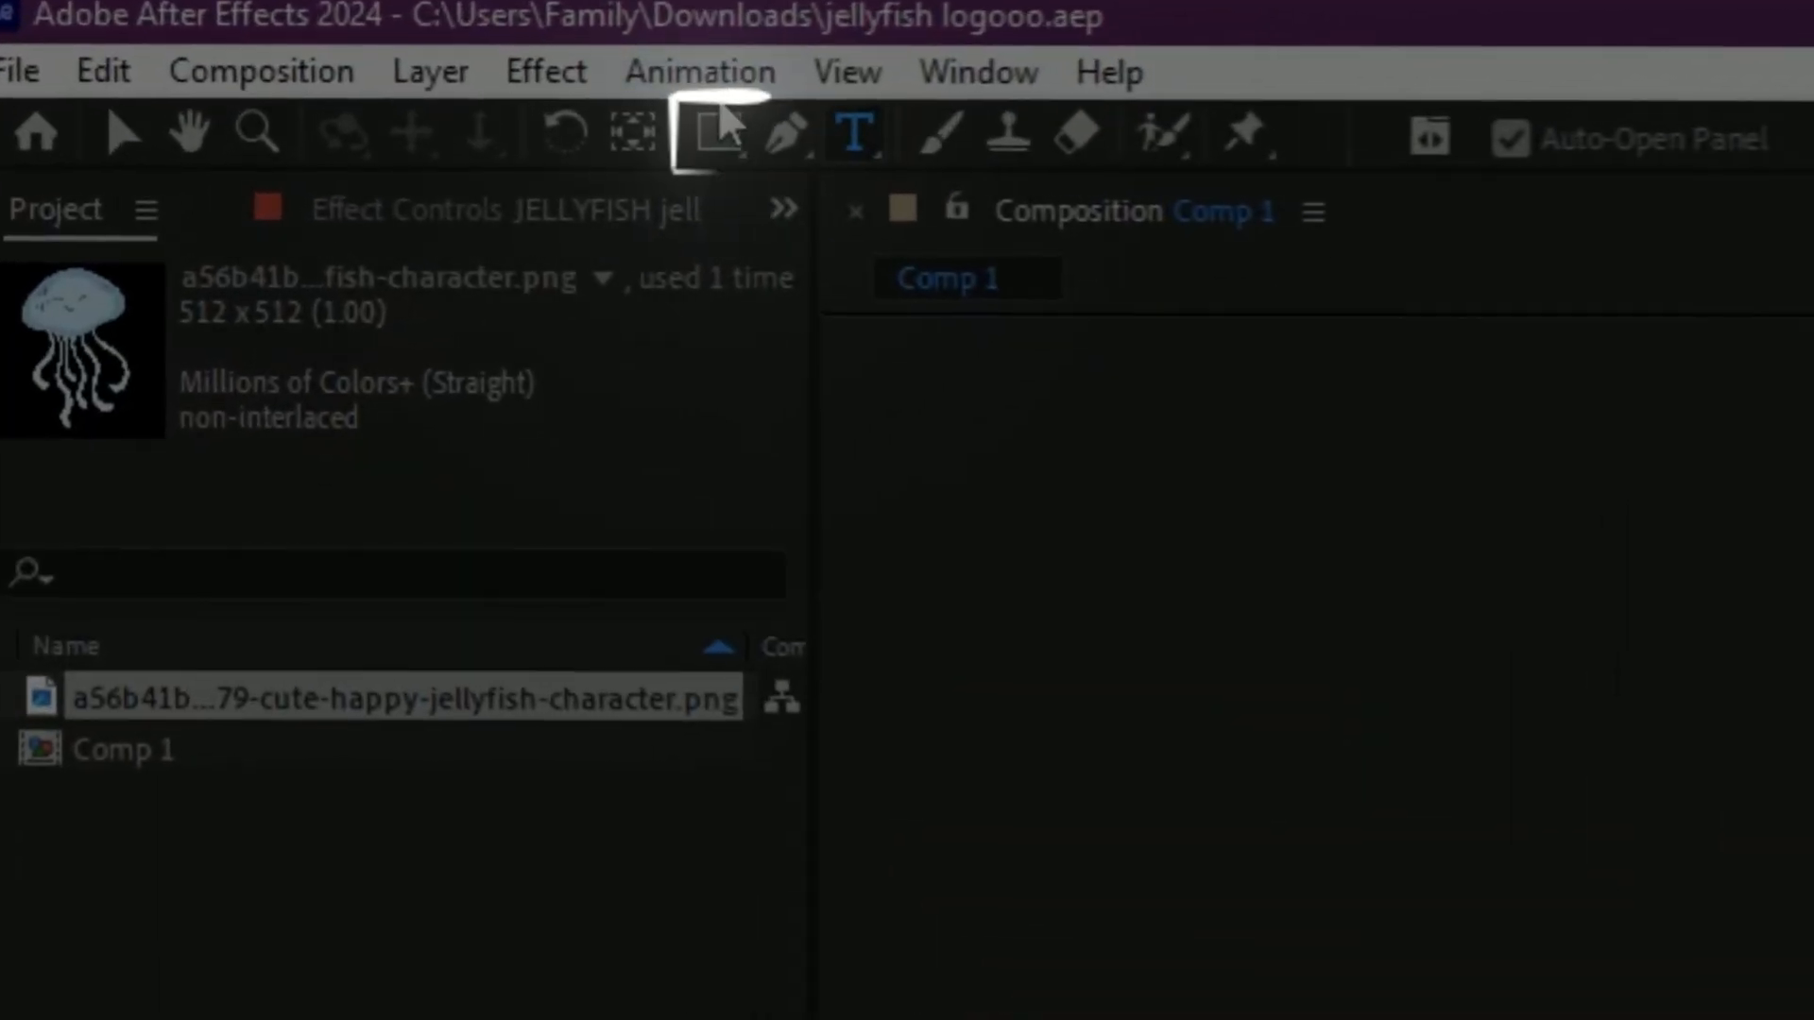
# - Draw an ellipse mask on the selected jellyfish text layer with the Ellipse Tool
pyautogui.click(697, 131)
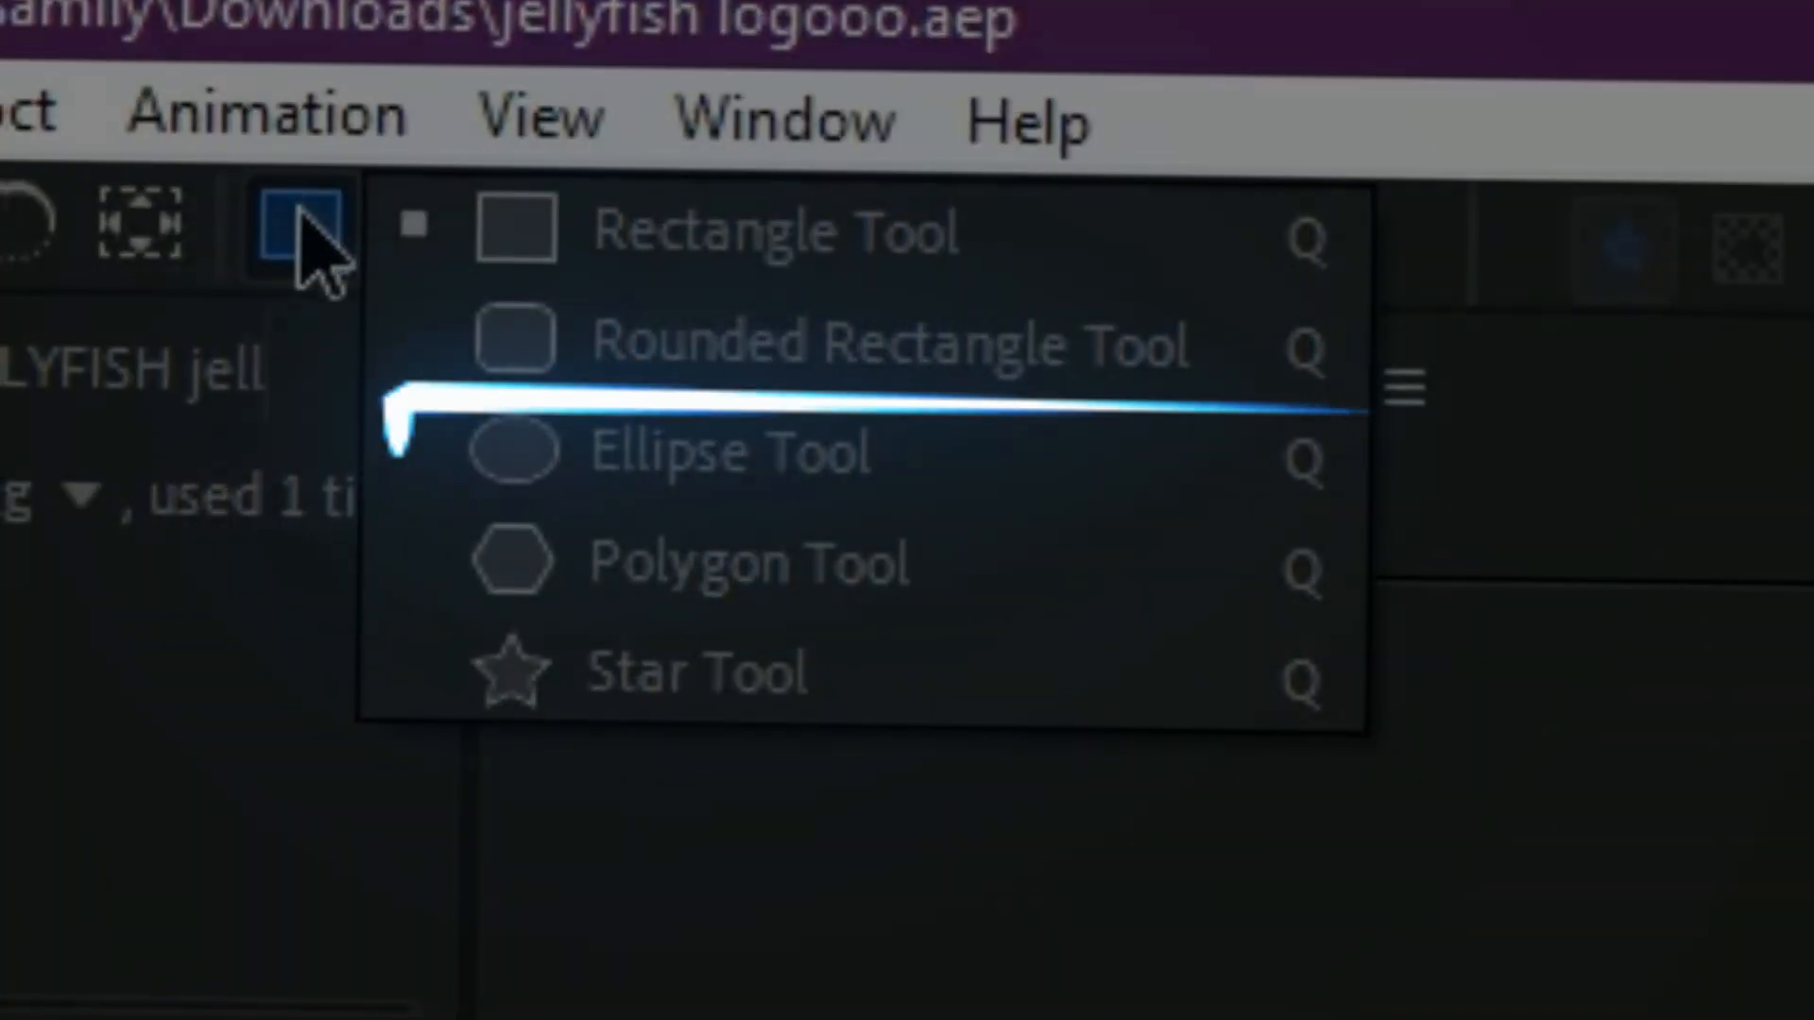
pyautogui.click(731, 449)
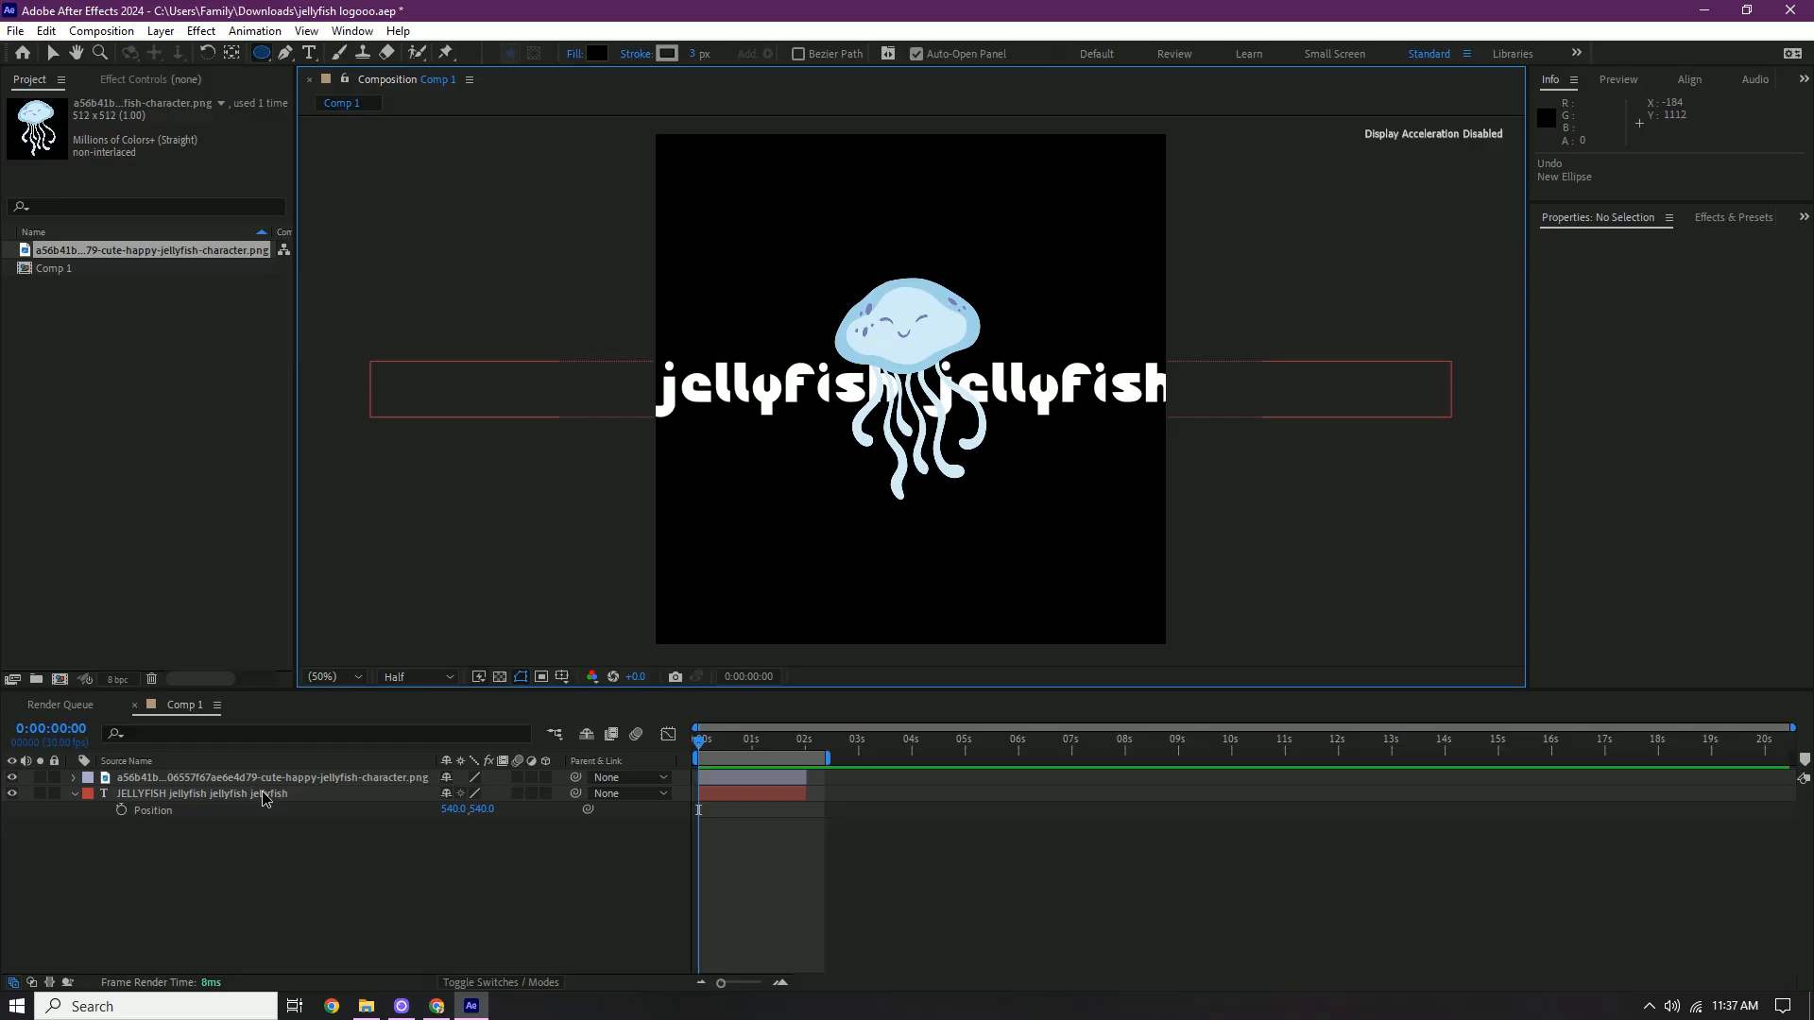
pyautogui.click(202, 793)
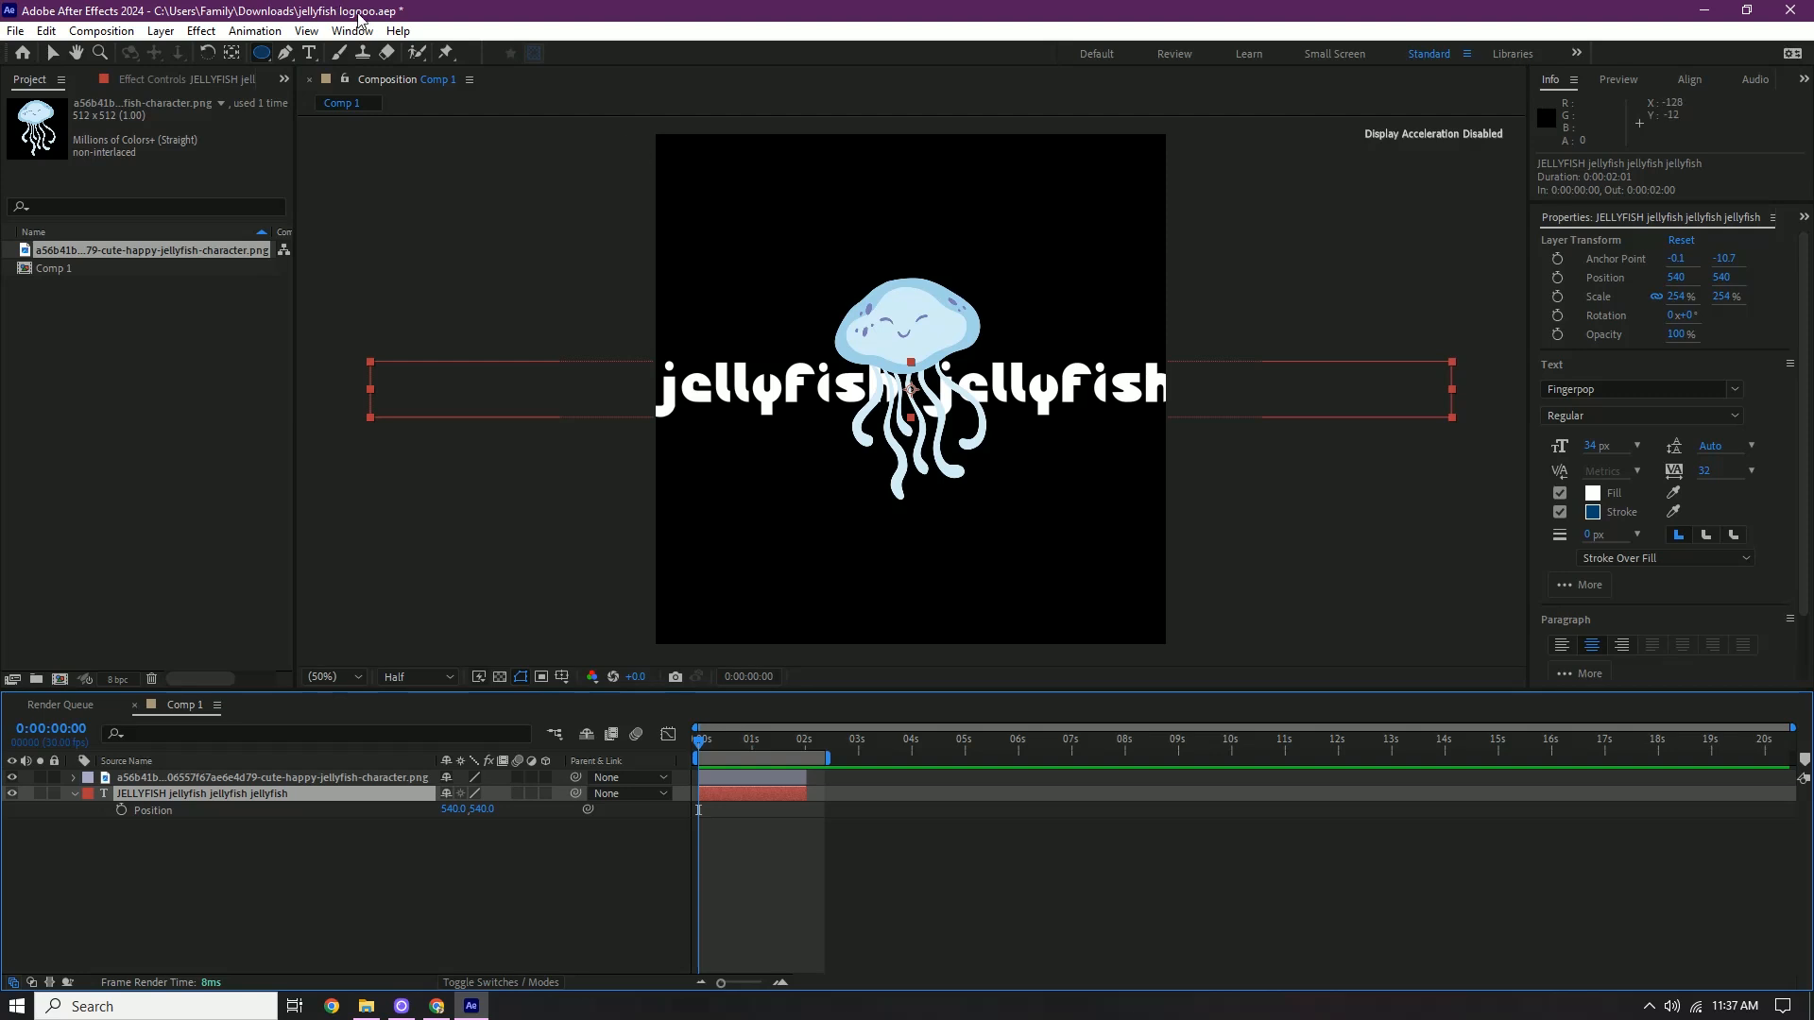
pyautogui.press('shift')
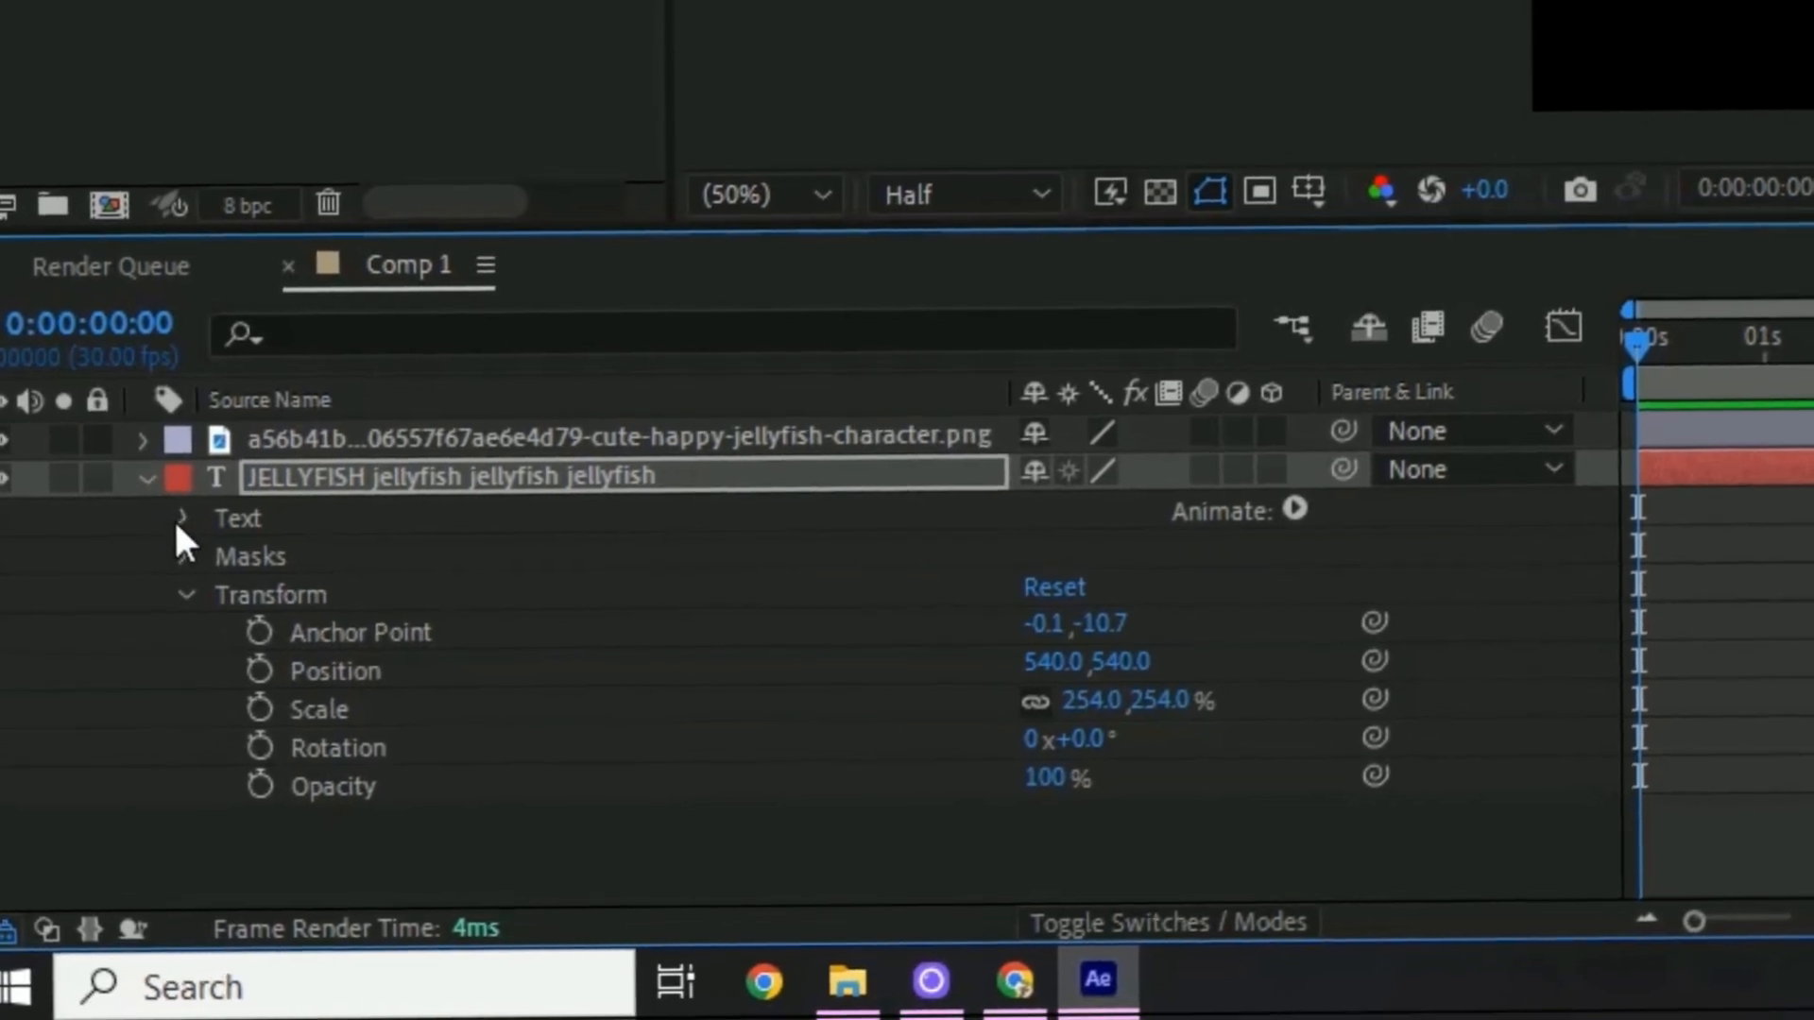
# - Set the text layer's Path Options path to Mask 1
pyautogui.click(182, 516)
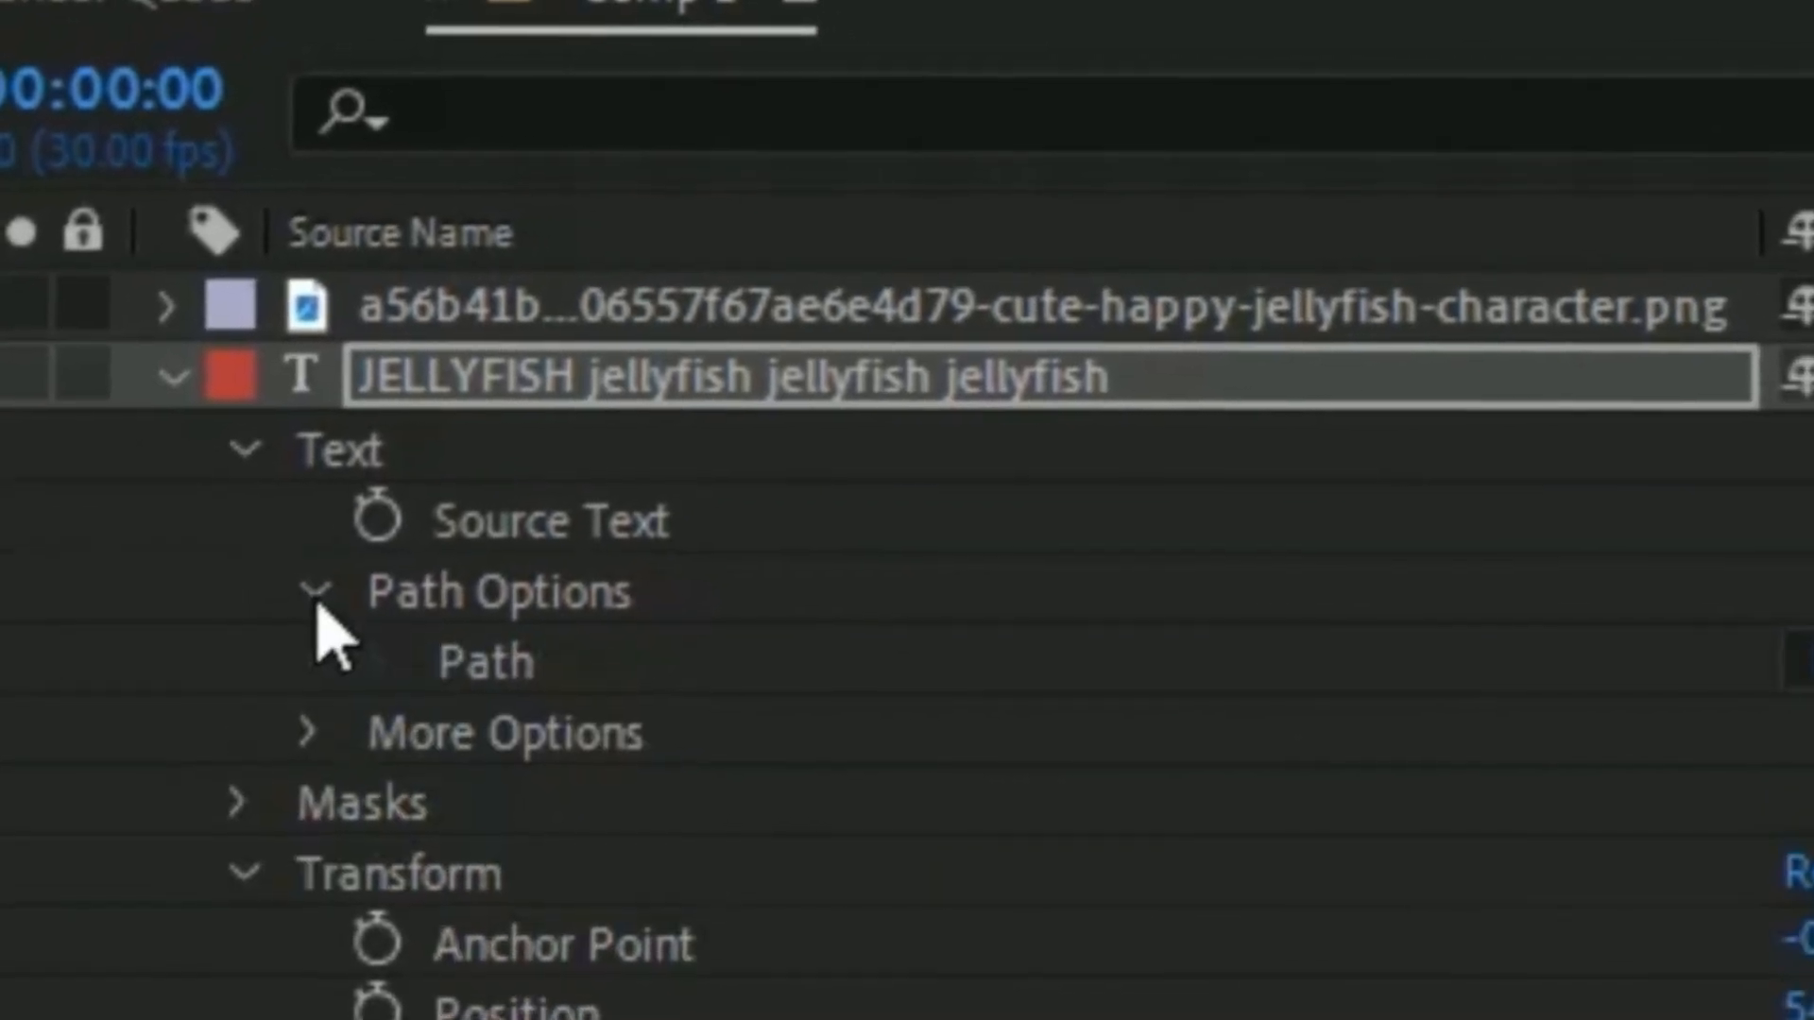
pyautogui.click(965, 571)
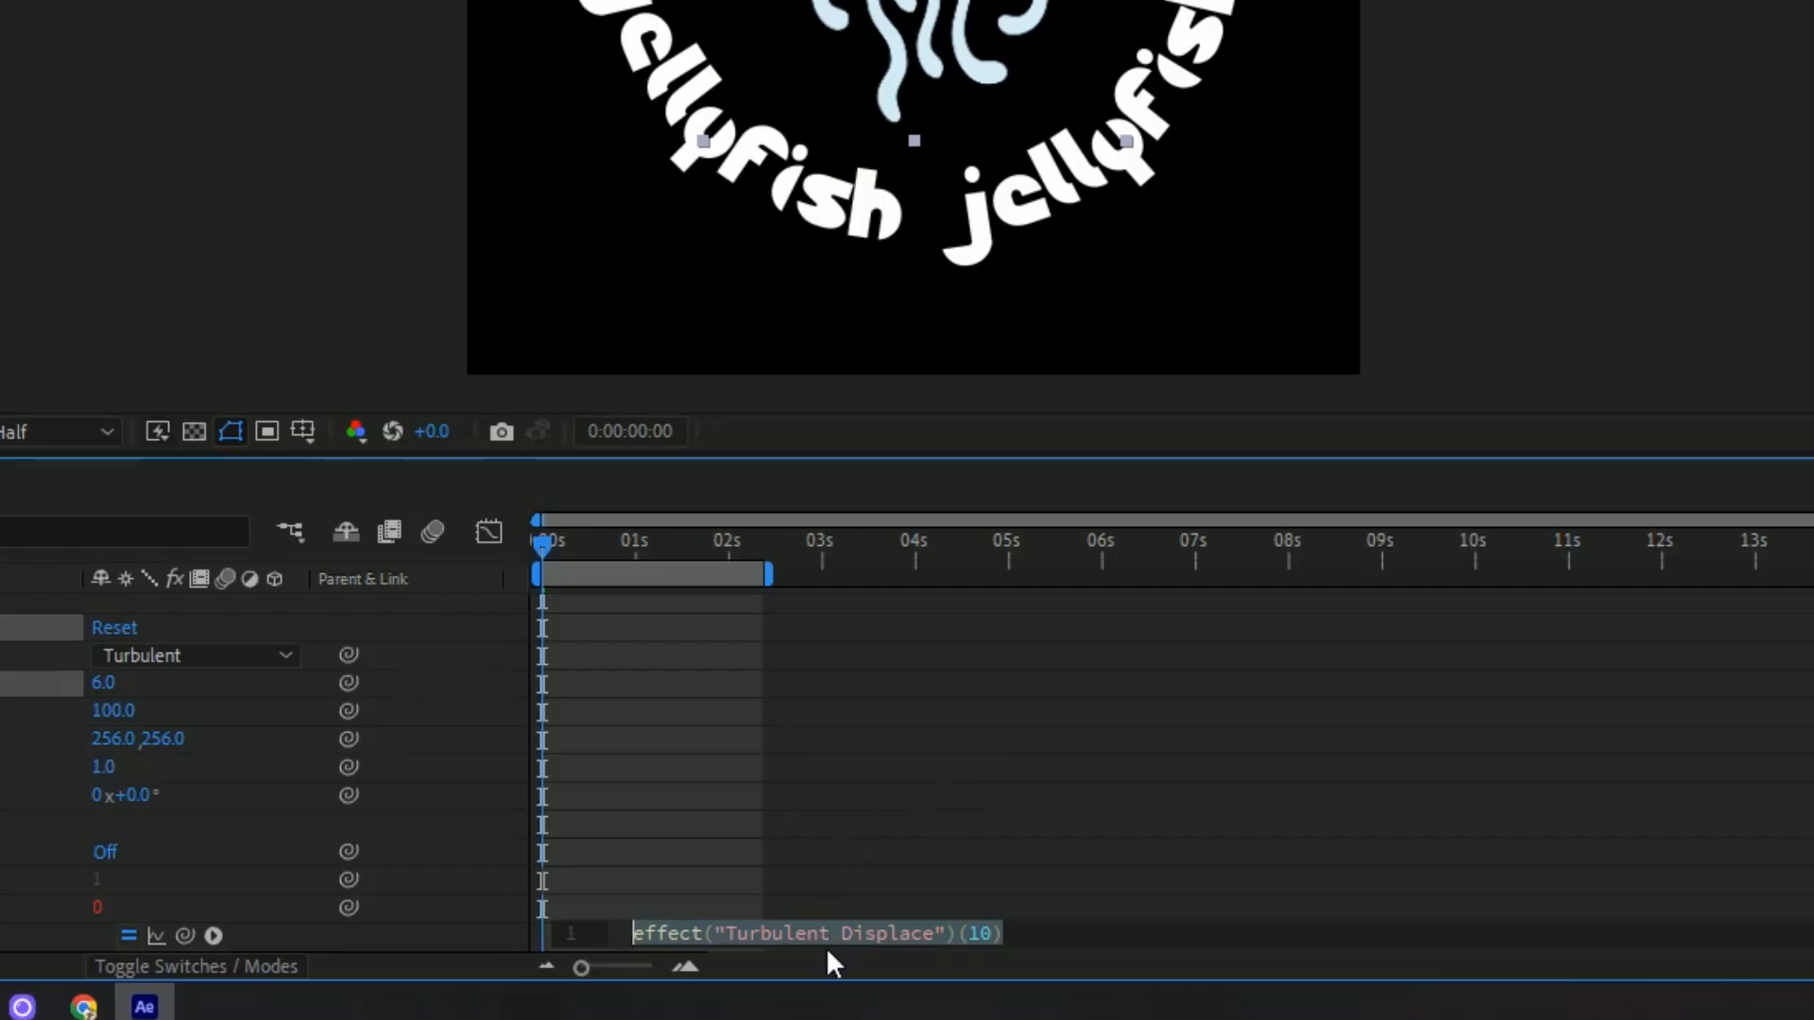
# - Drive the Turbulent Displace Evolution with a time* expression
pyautogui.write('time*')
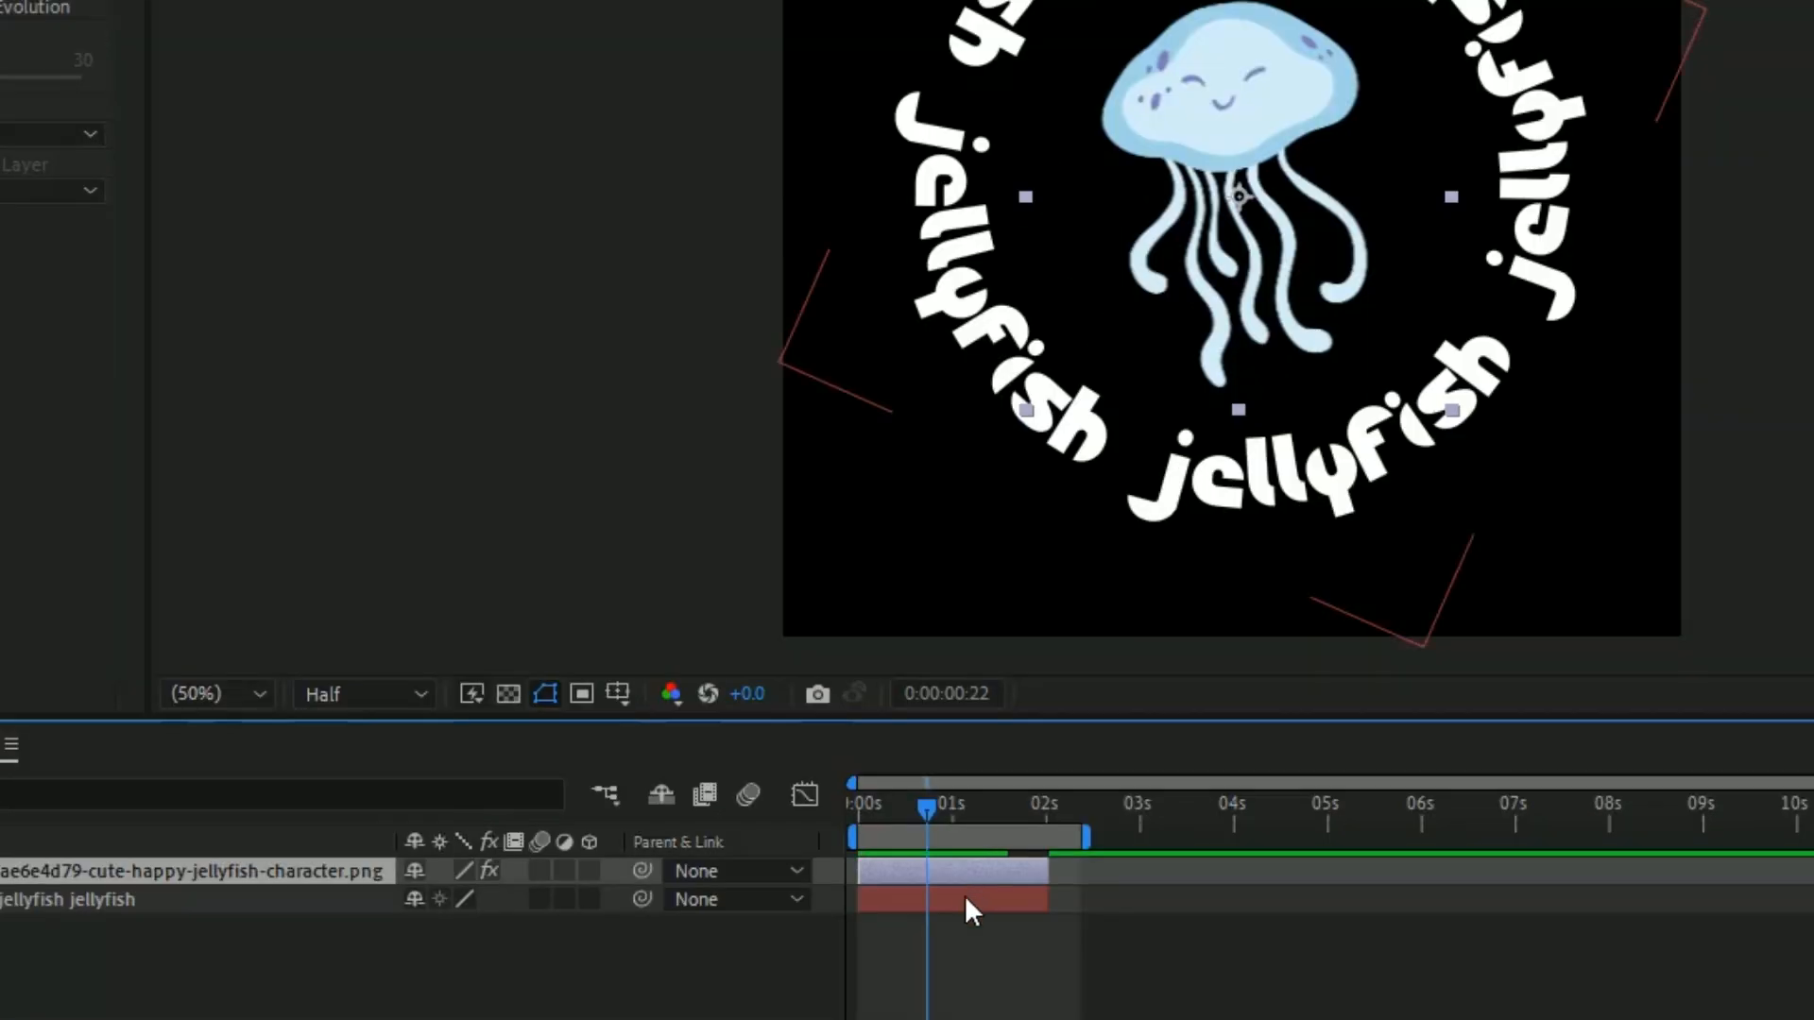
# - Pre-compose the image and text layers into Pre-comp 1 and enter a Scale keyframe value
pyautogui.rightClick(966, 908)
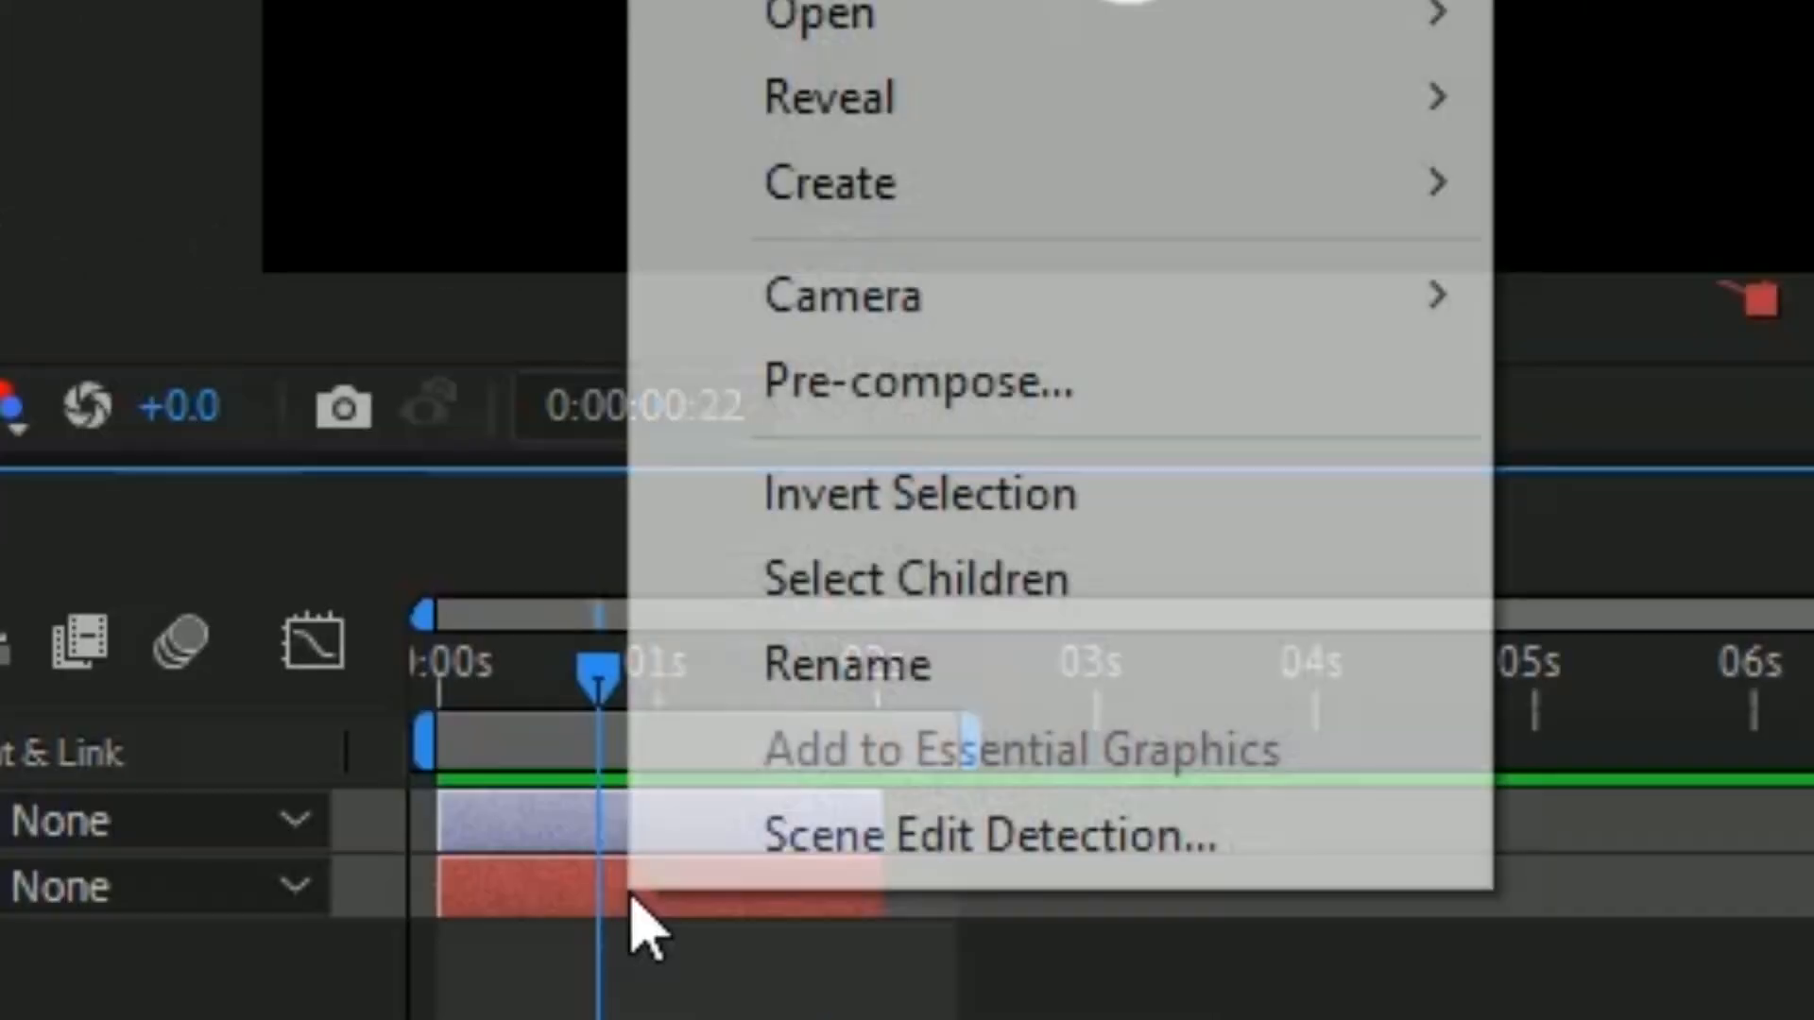
pyautogui.click(918, 383)
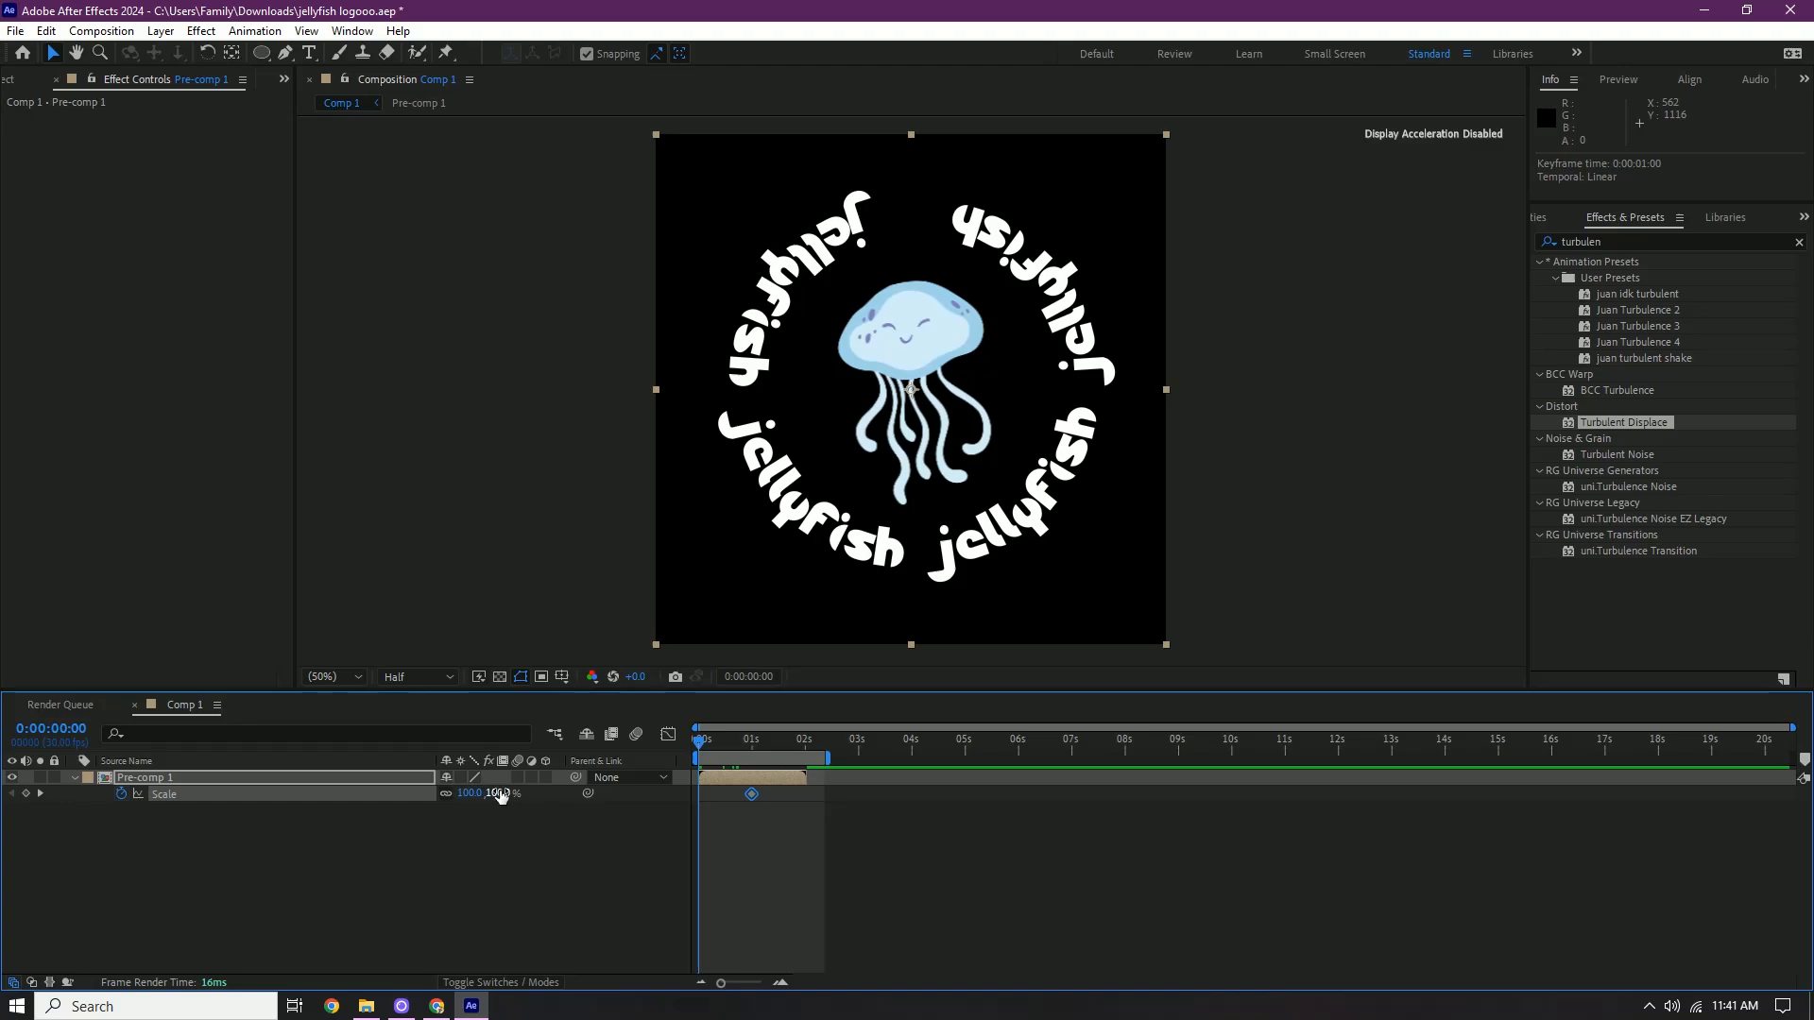
pyautogui.doubleClick(498, 794)
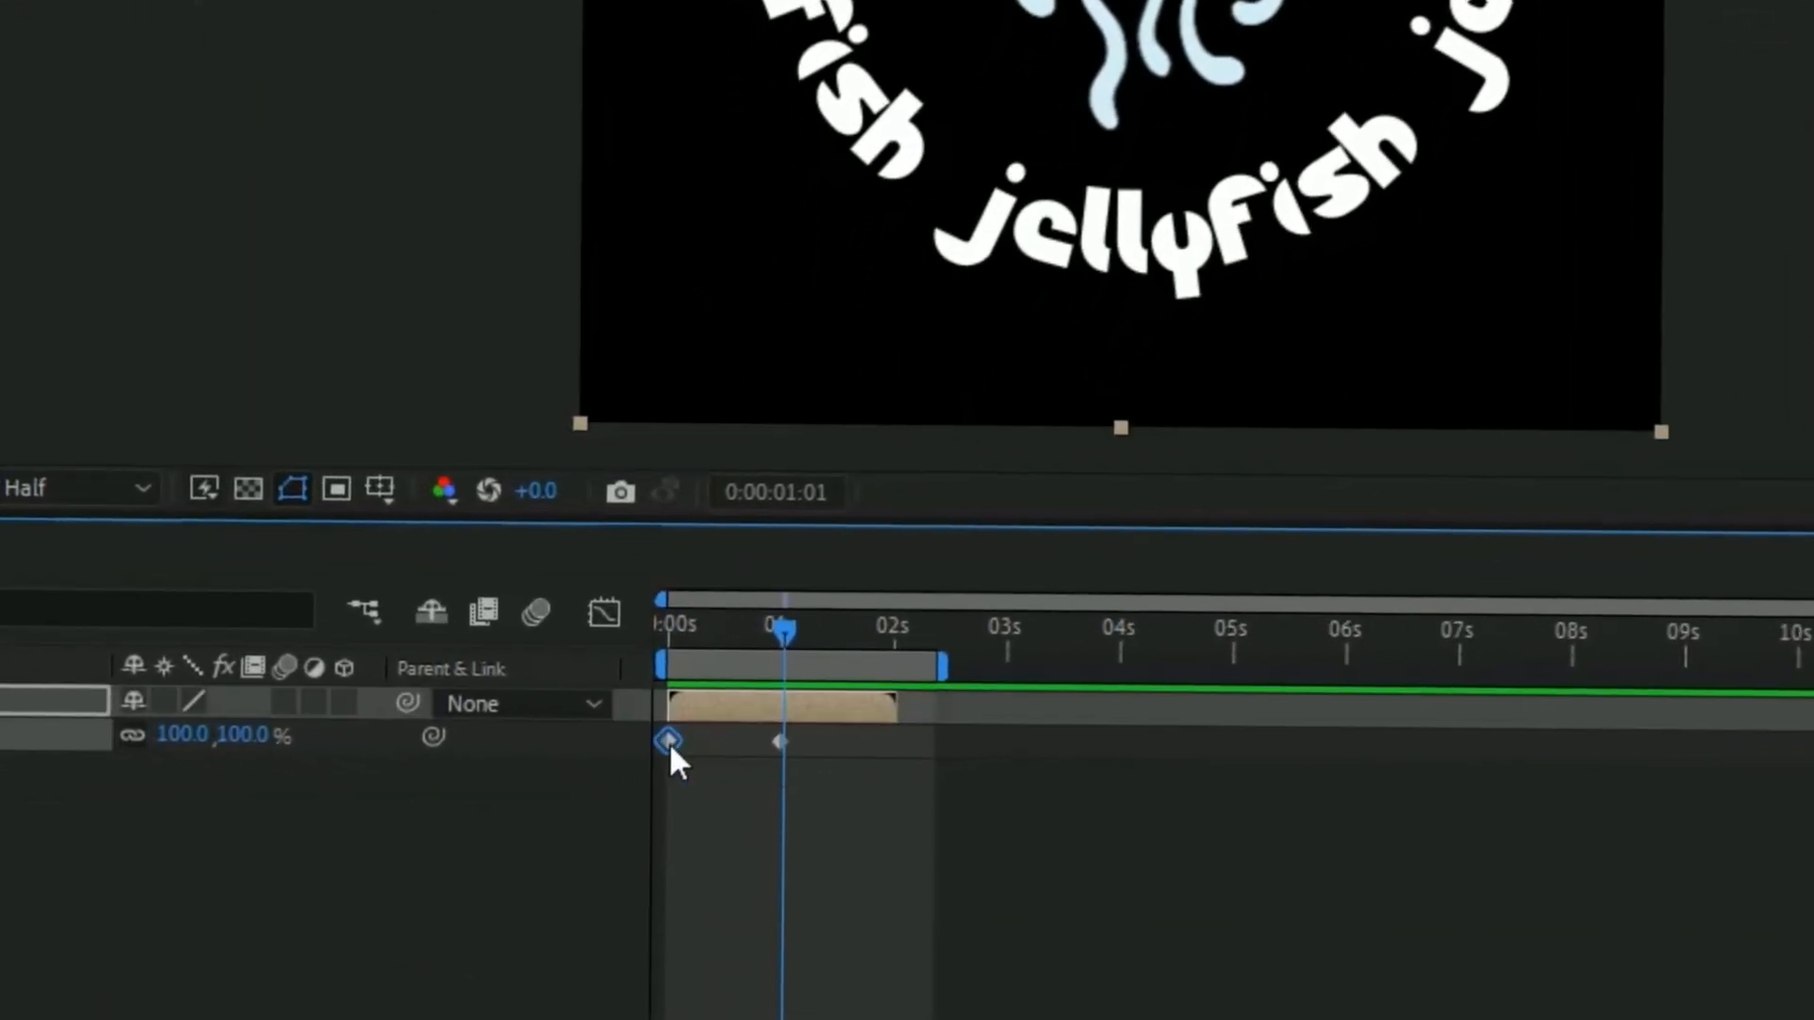
# - Apply Easy Ease to the Scale keyframes and view them in the Graph Editor
pyautogui.rightClick(668, 740)
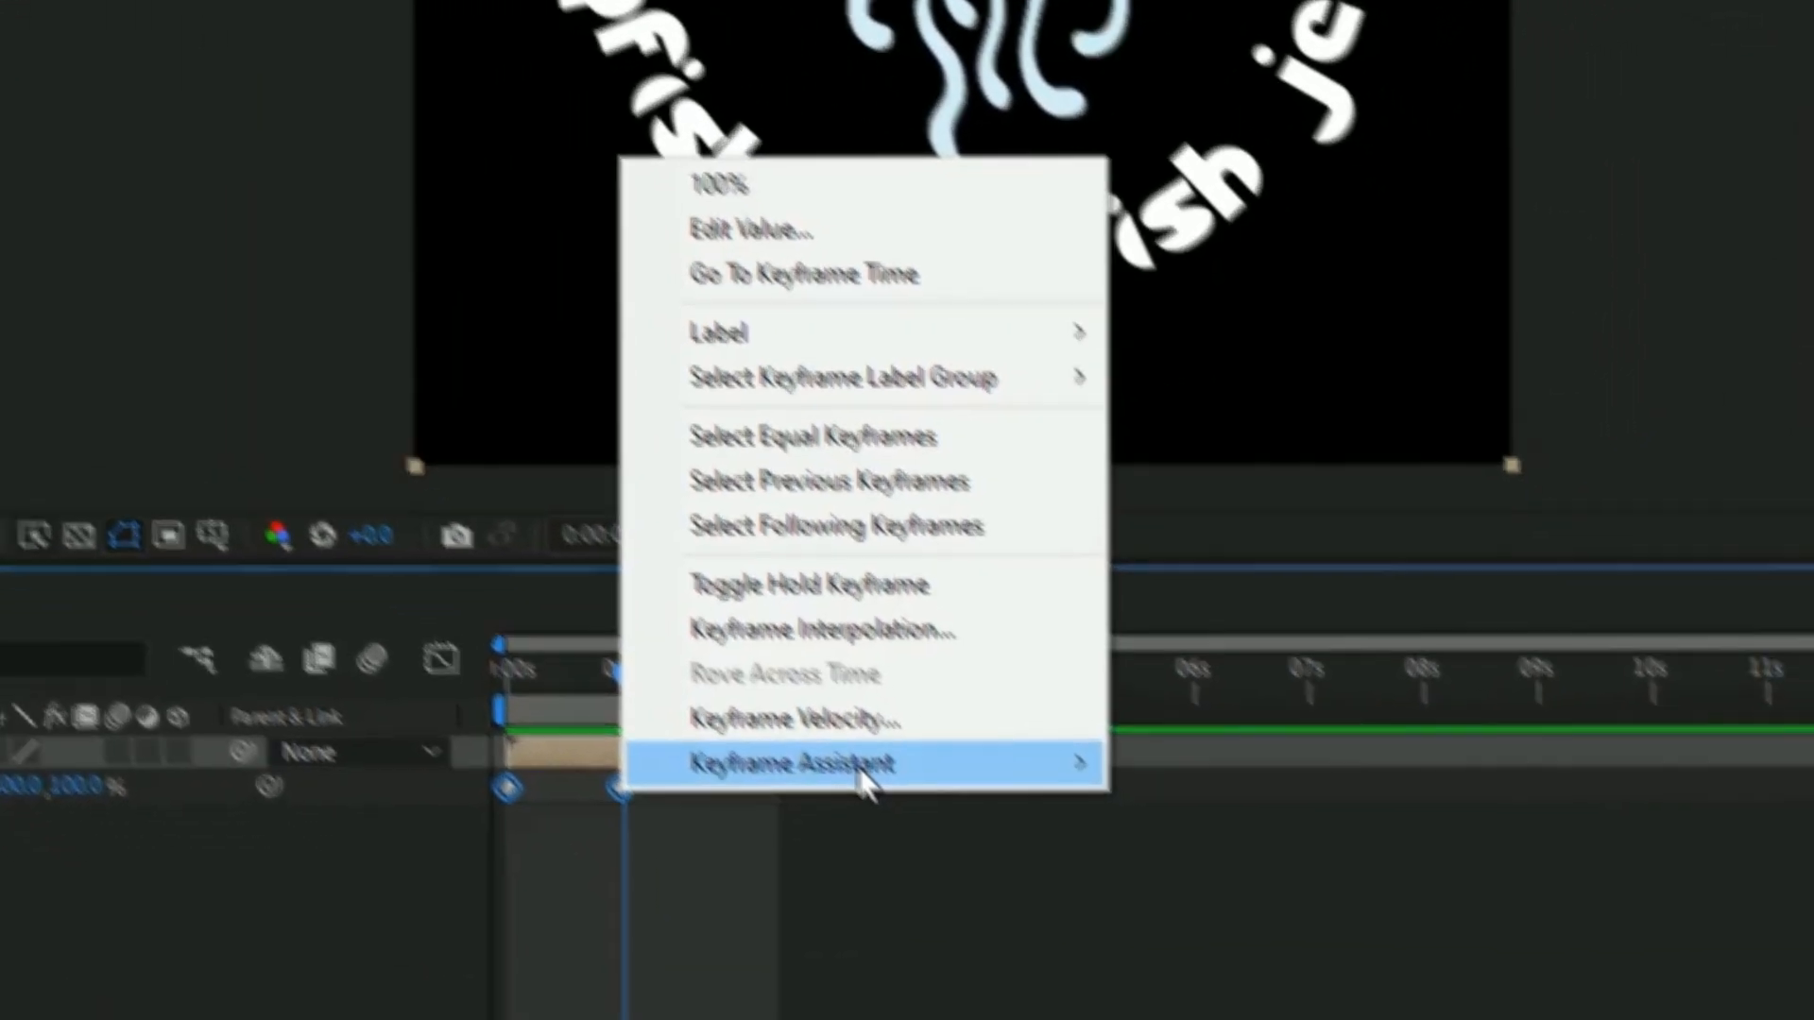
pyautogui.click(797, 763)
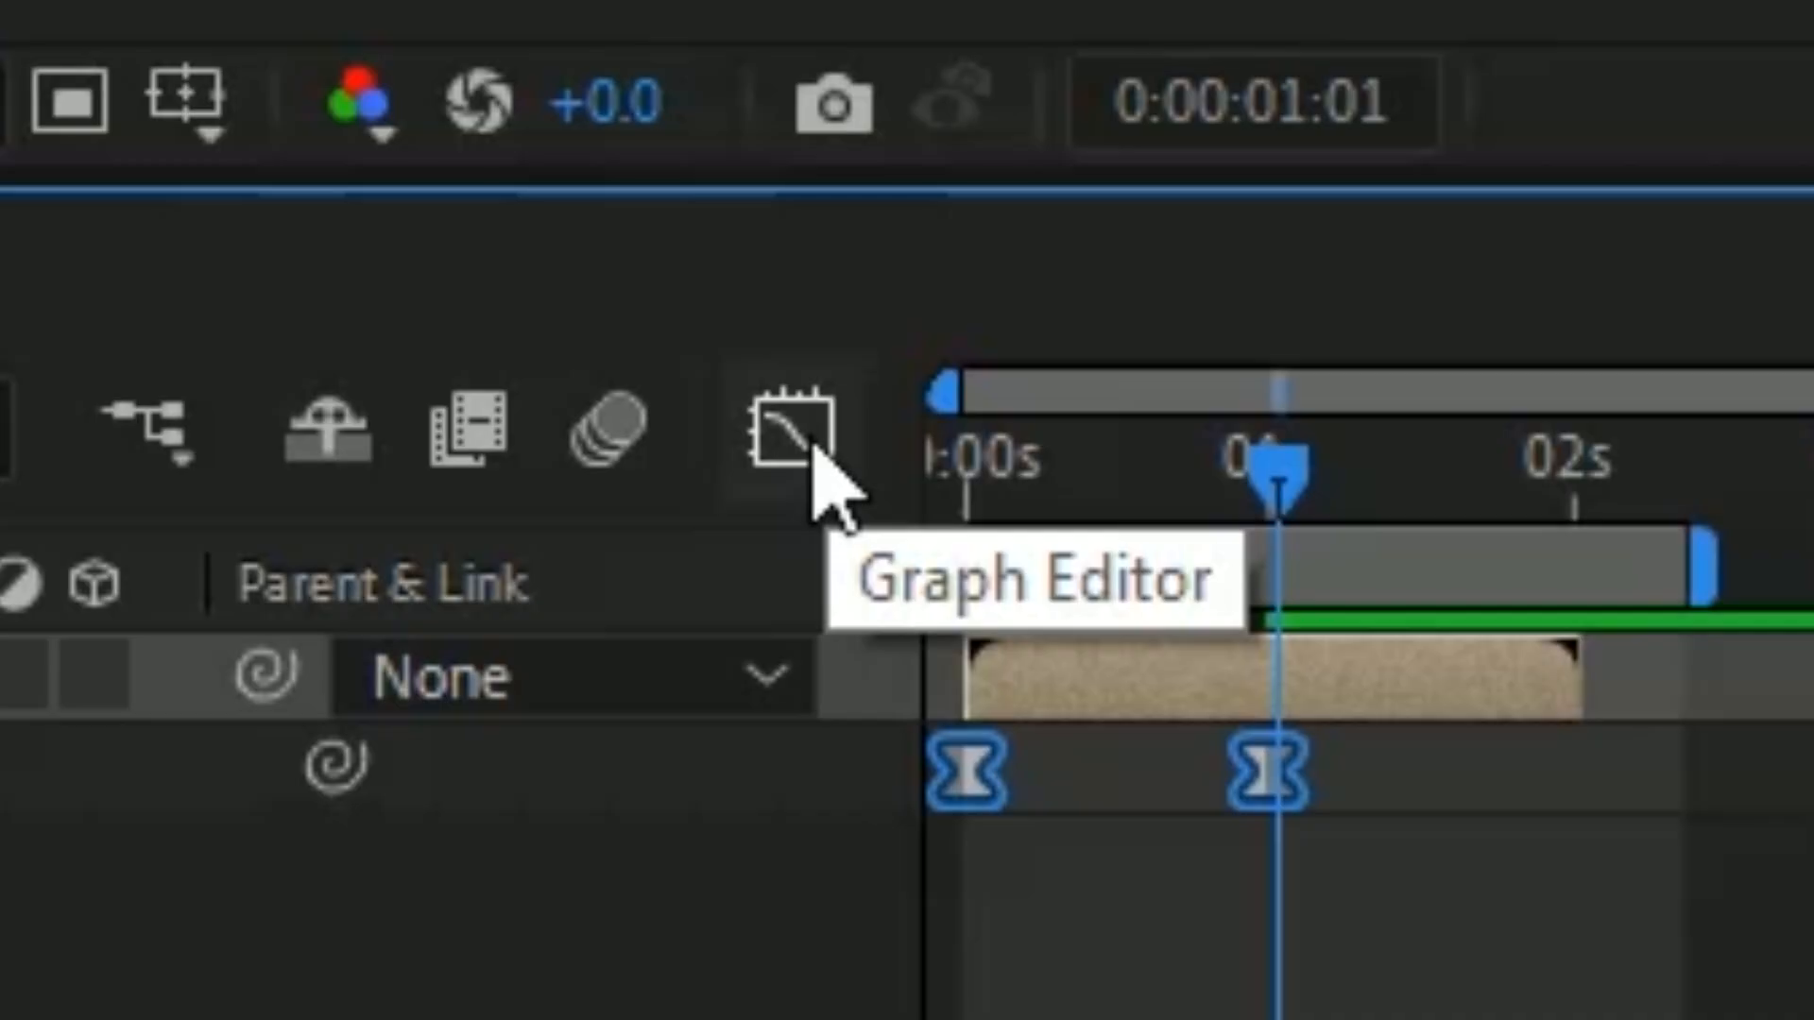
pyautogui.click(784, 437)
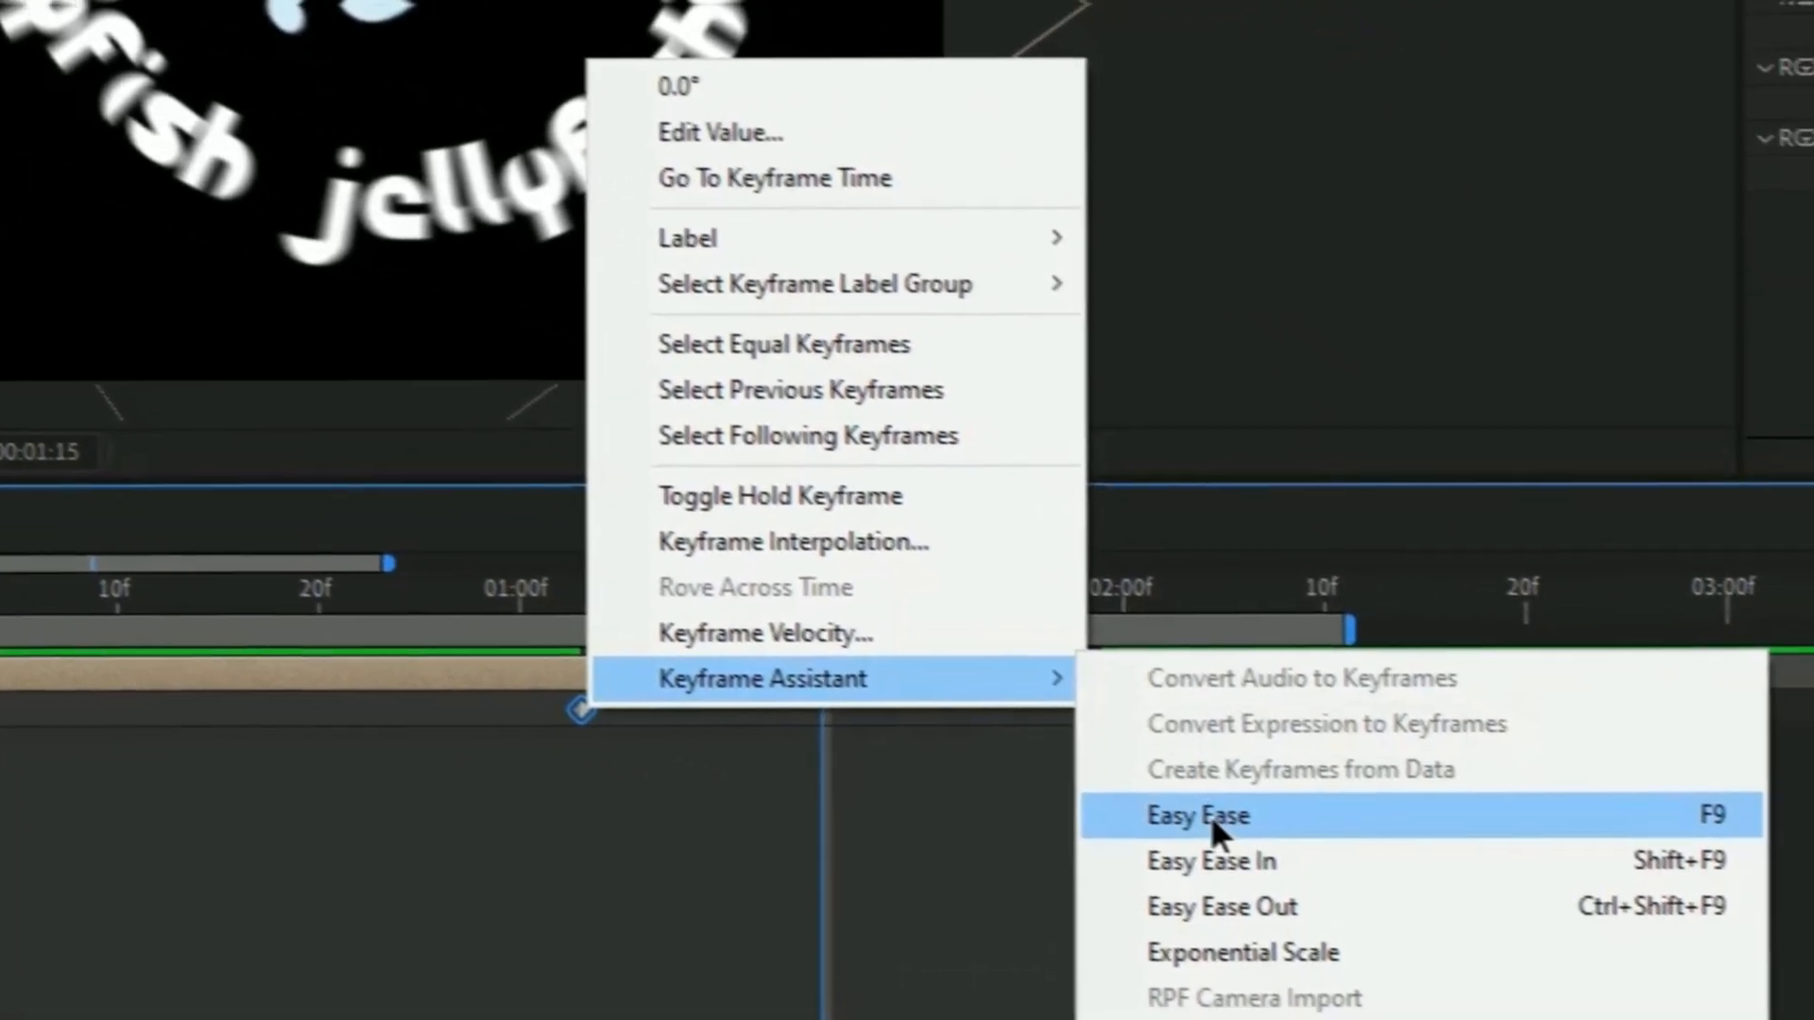
# - Apply Easy Ease to the logo's Rotation keyframes
pyautogui.click(1196, 815)
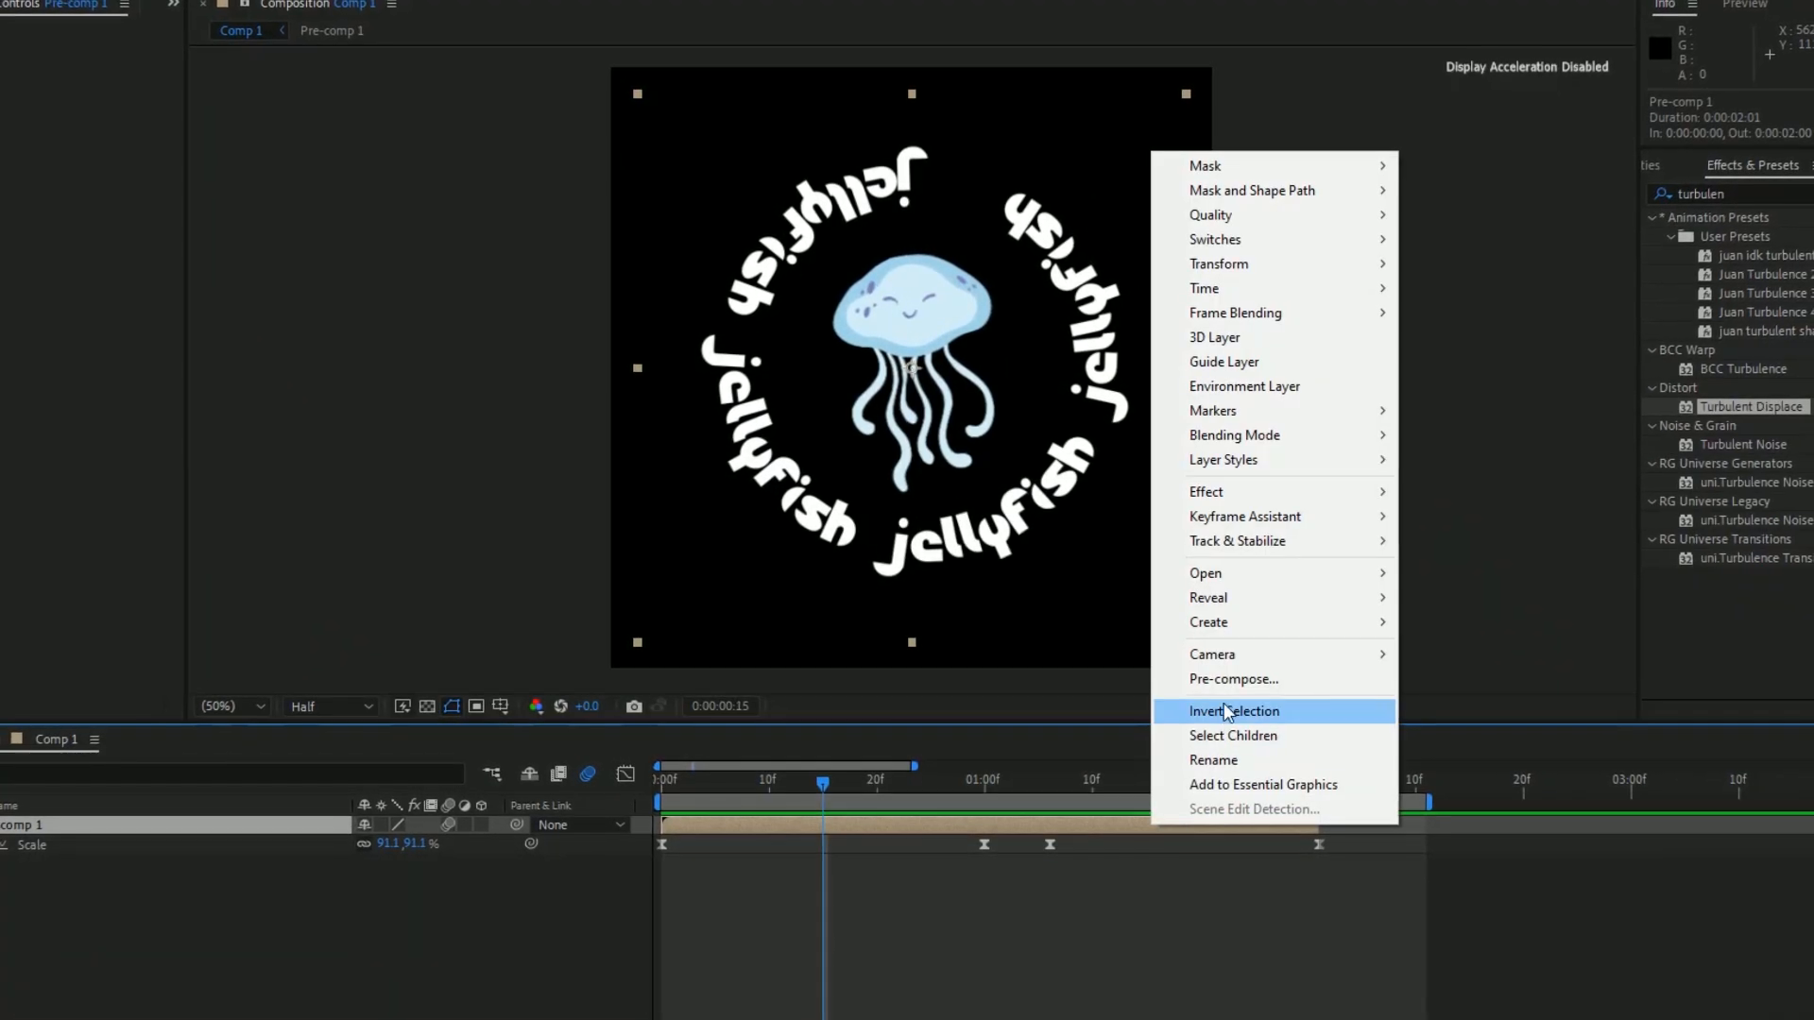
# - Nest the animated logo into a new pre-comp, Pre-comp 1 Comp 1
pyautogui.click(1235, 711)
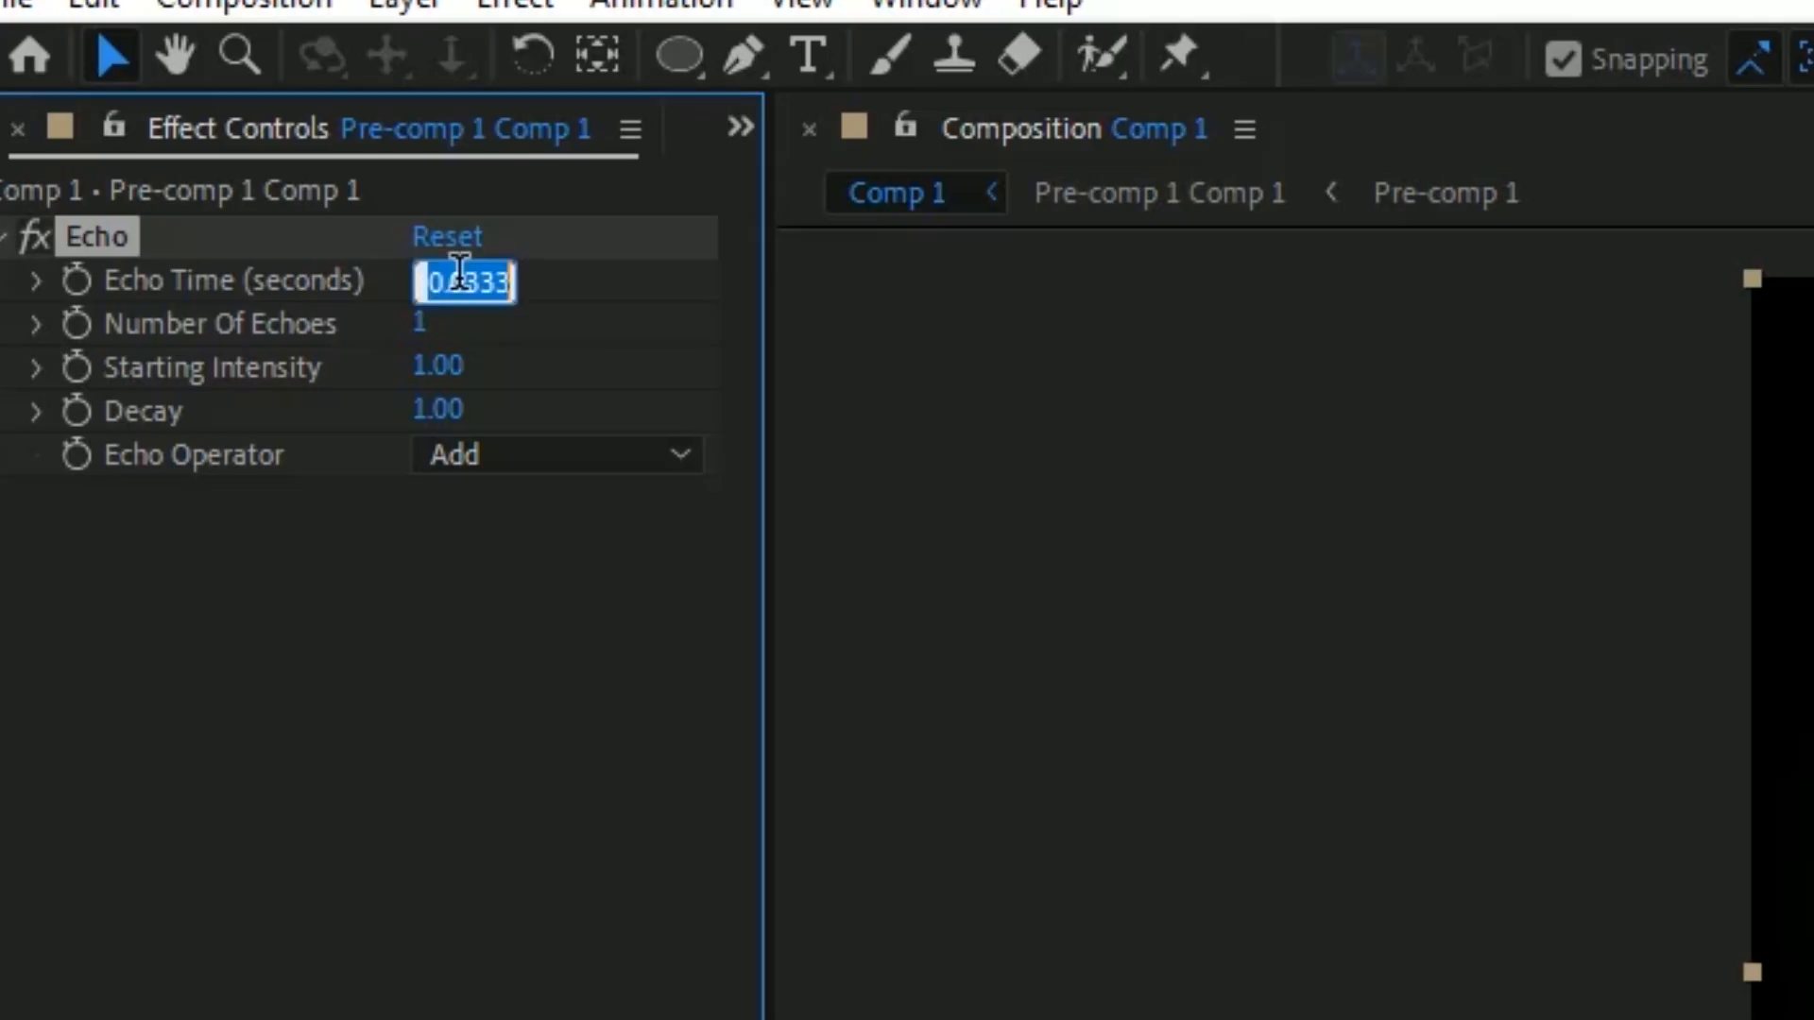
# - Pre-compose the three echoing Pre-comp 1 Comp 1 layers into 'Pre-comp 2'
pyautogui.click(459, 366)
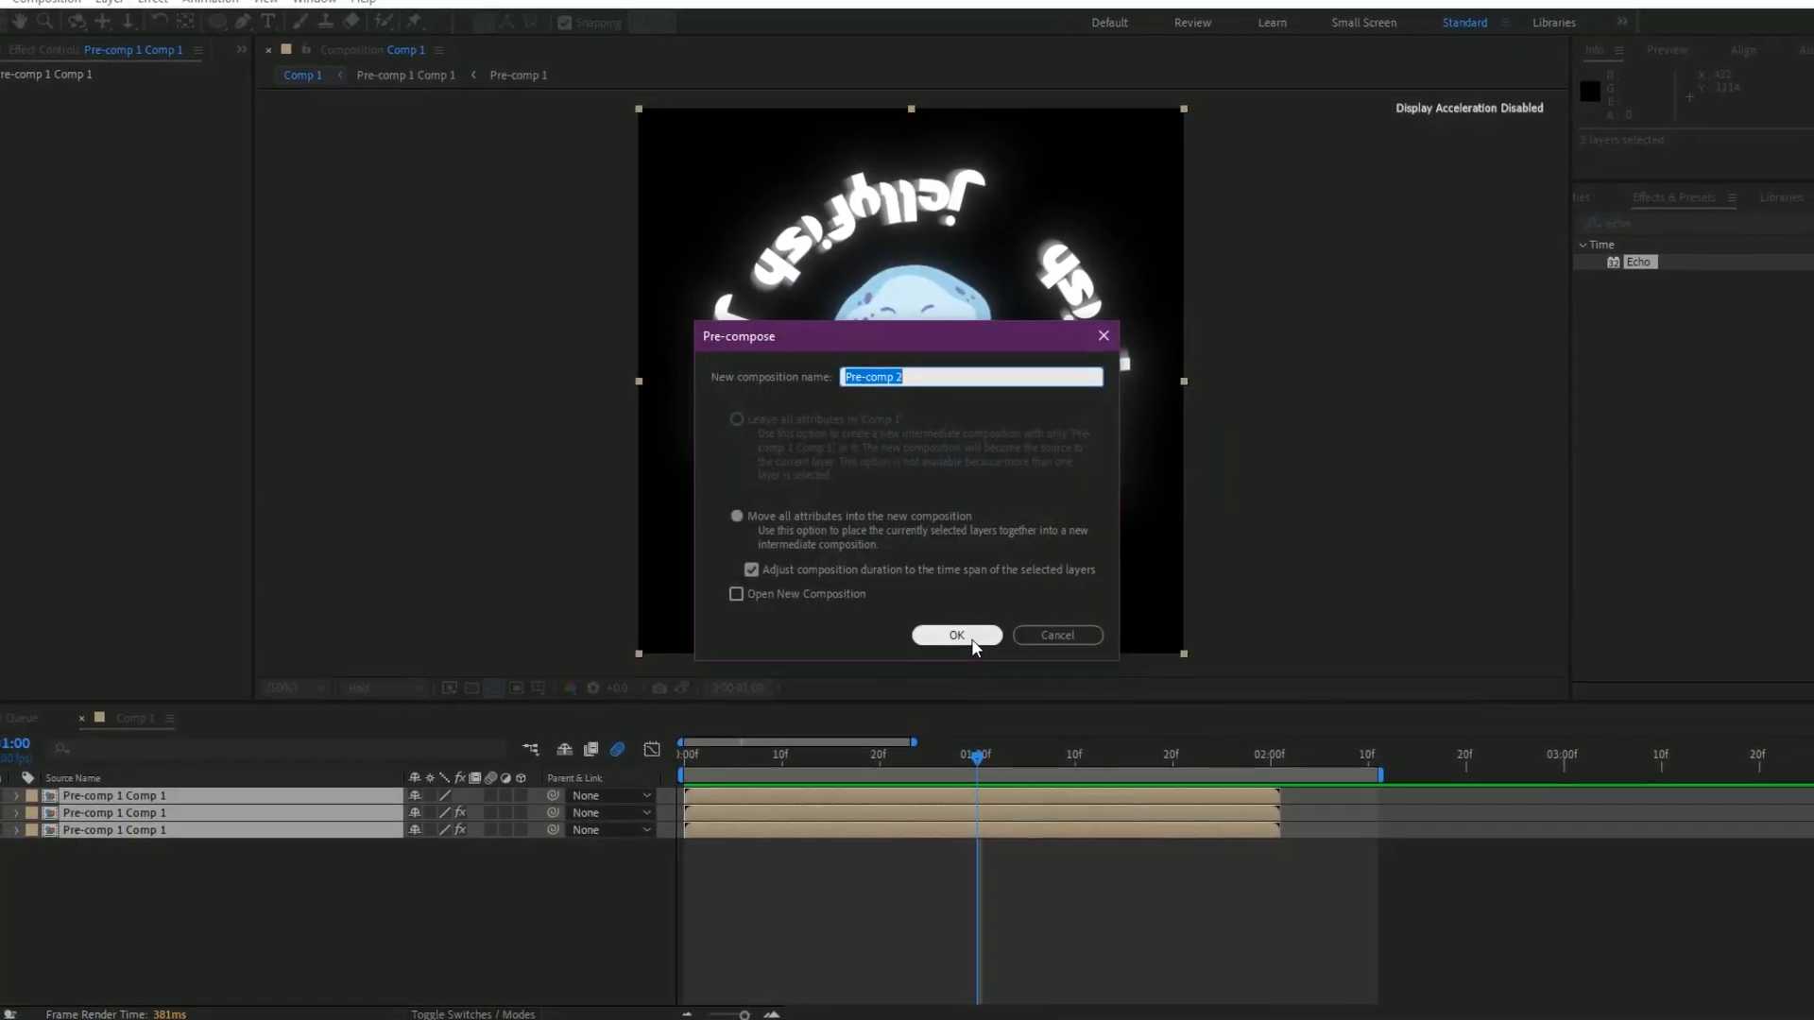
pyautogui.click(955, 634)
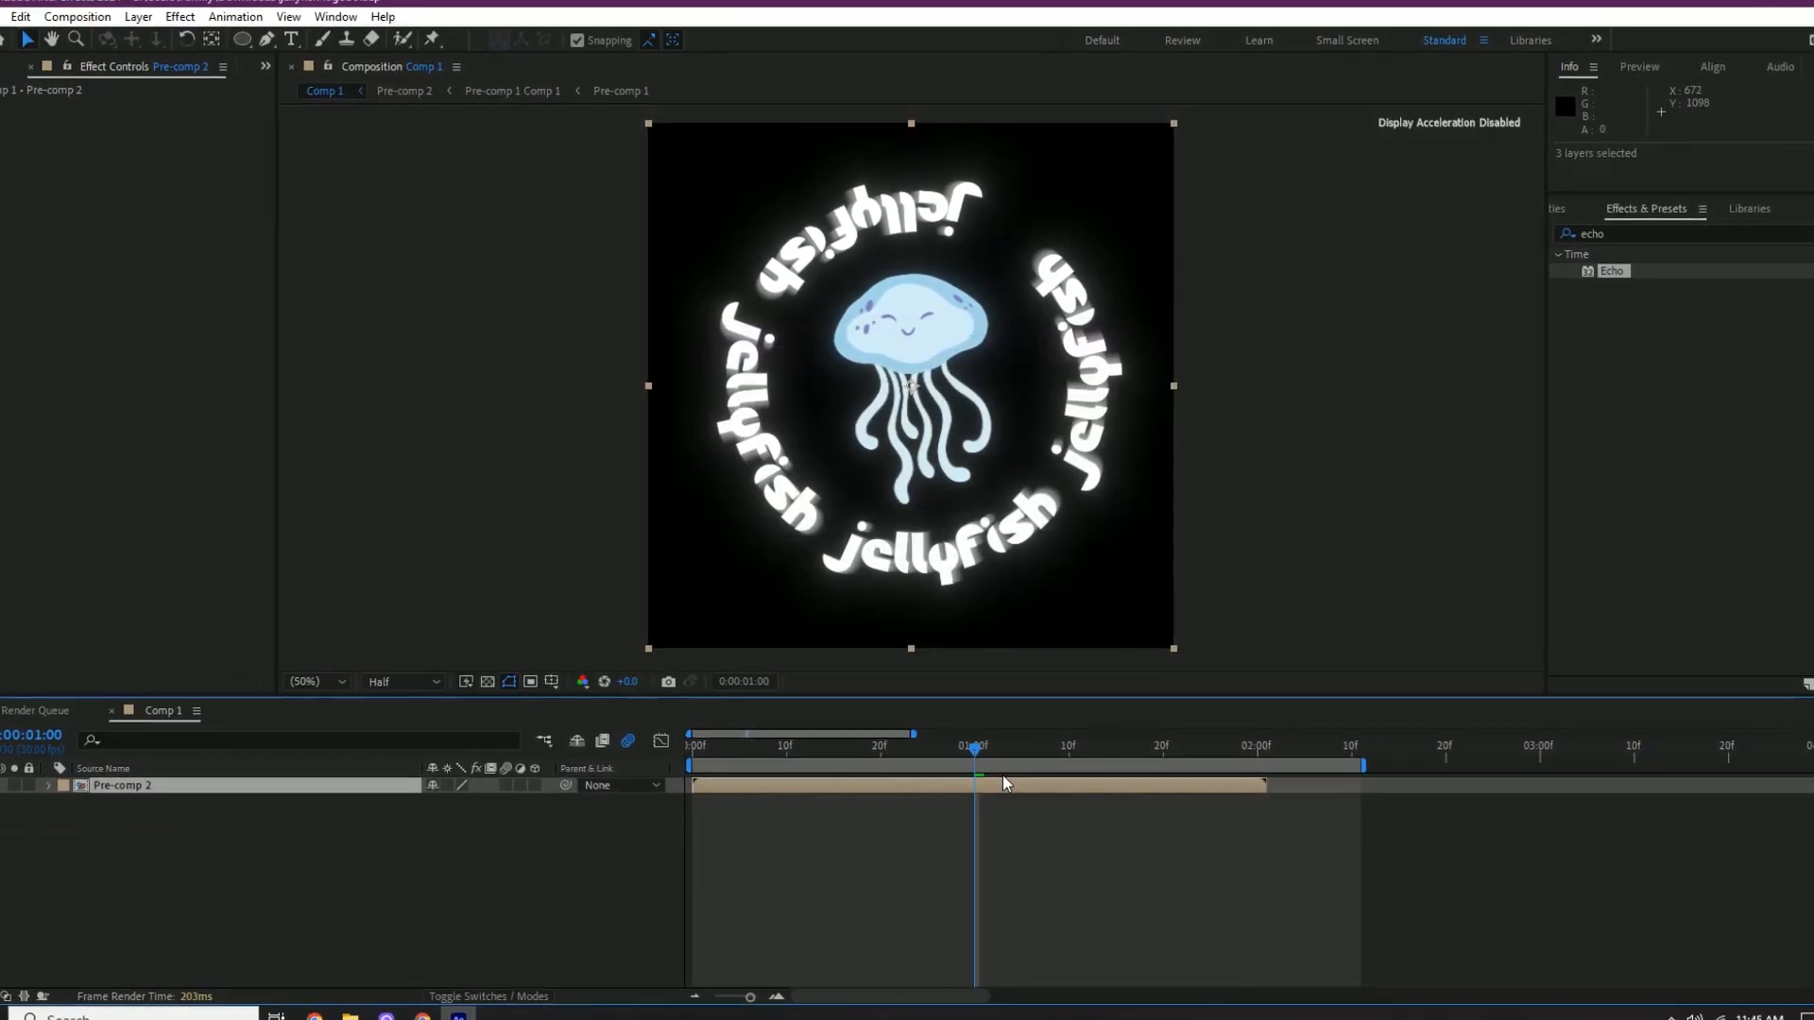